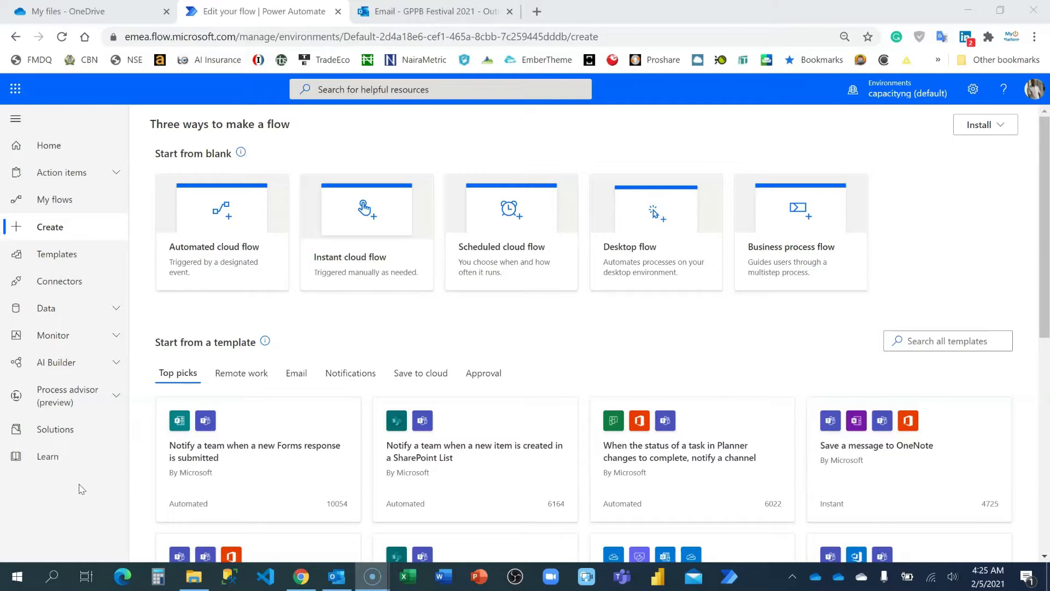
{"action": "mouse_move", "coordinate": [111, 29]}
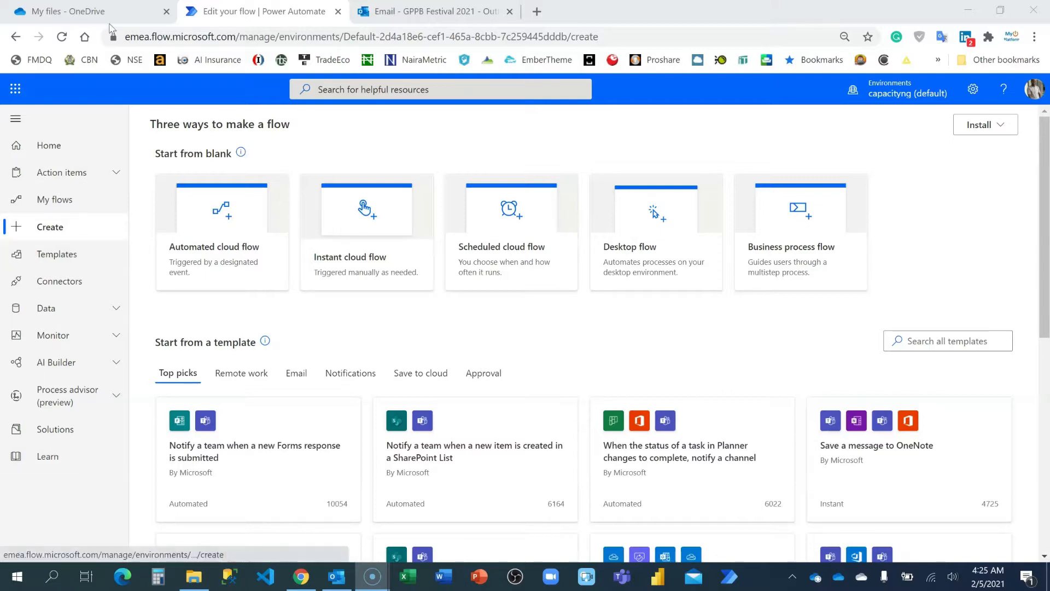
- Preview Embed Image.png inside the OneDrive Images folder
{"action": "left_click", "coordinate": [66, 11]}
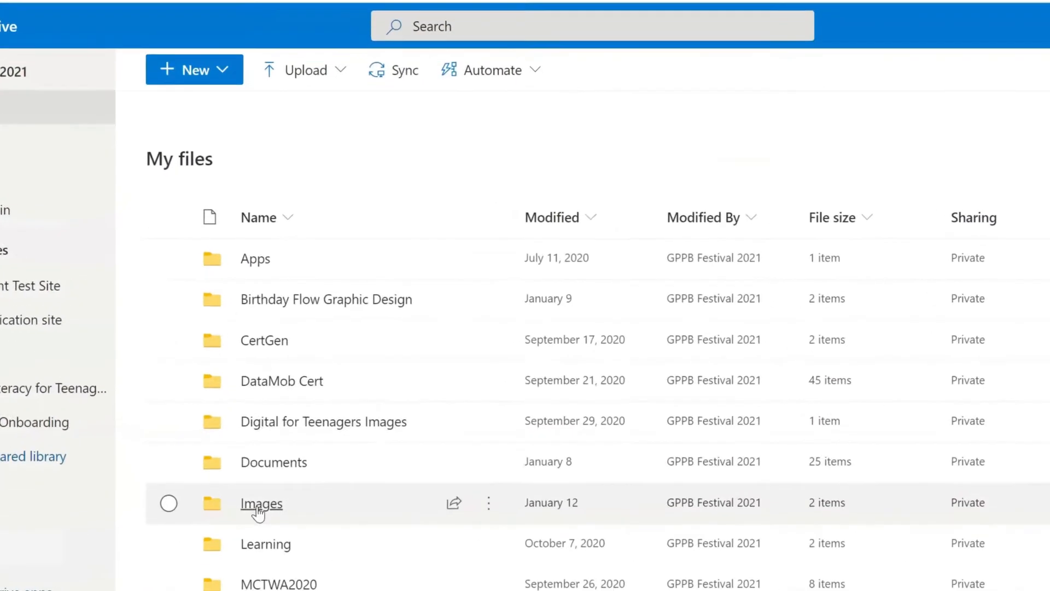
{"action": "left_click", "coordinate": [261, 503]}
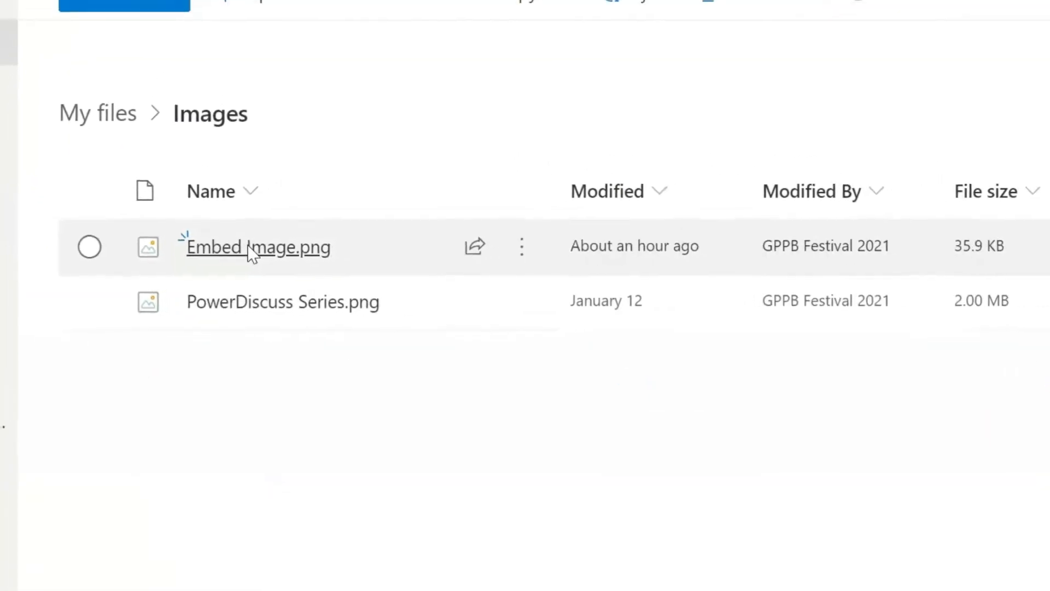
{"action": "left_click", "coordinate": [257, 246]}
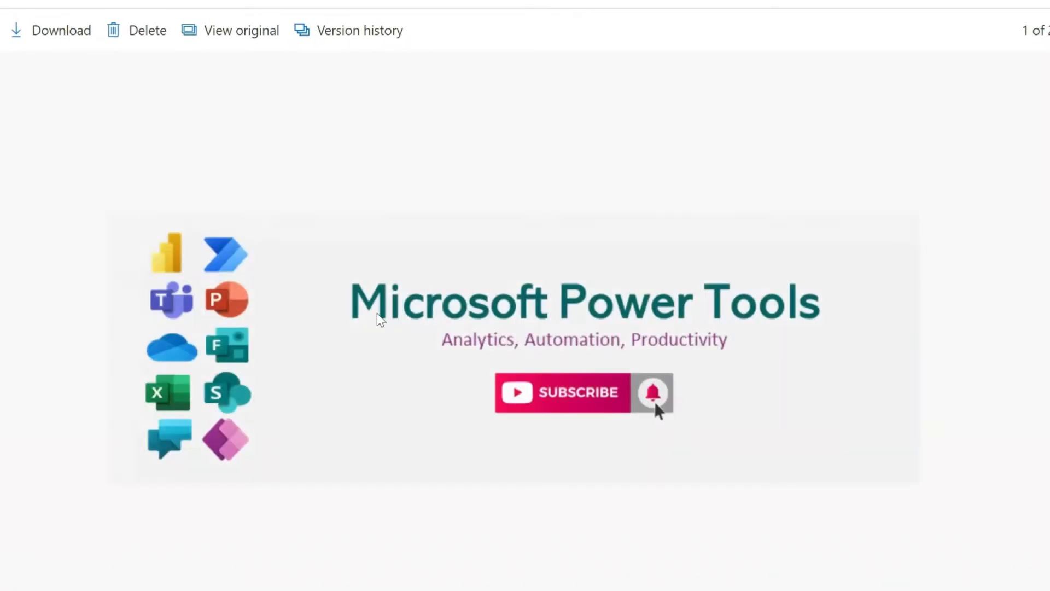
{"action": "mouse_move", "coordinate": [555, 414]}
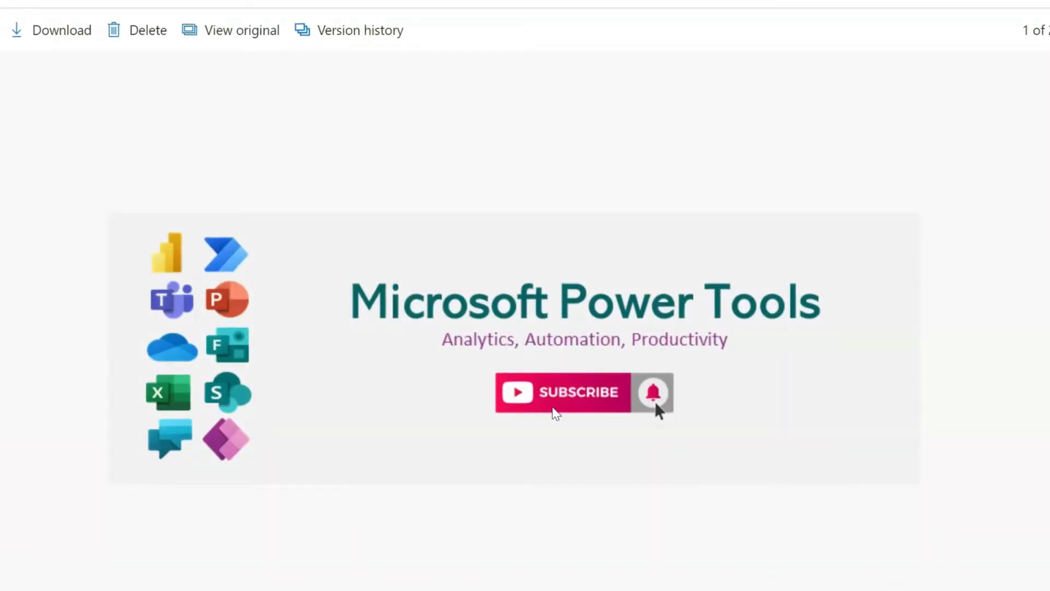
{"action": "mouse_move", "coordinate": [561, 395]}
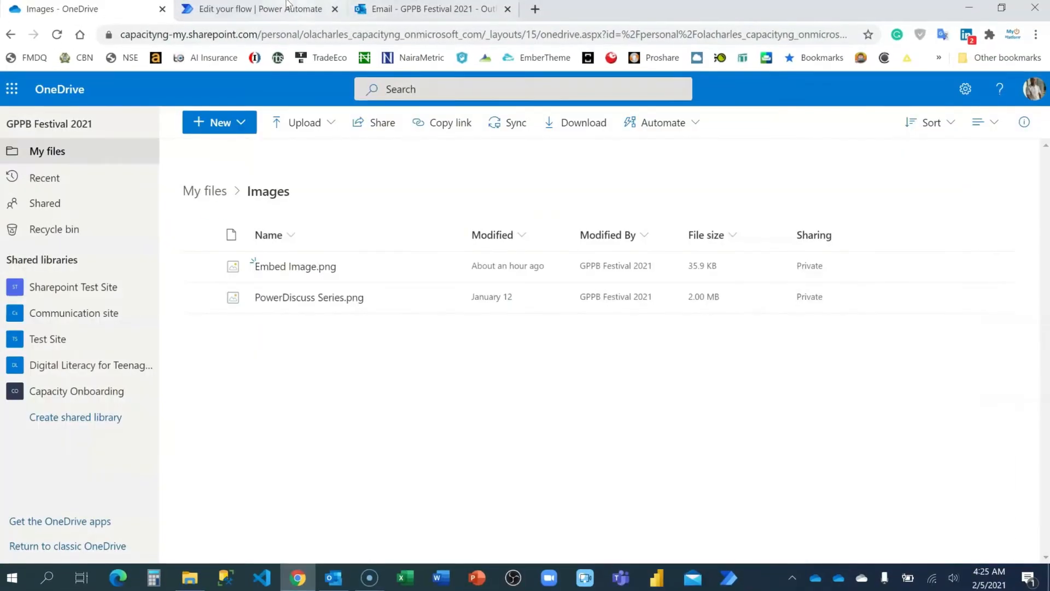
- Create a manually triggered instant cloud flow named 'Embed Image', correcting the mistyped 'Email'
{"action": "left_click", "coordinate": [259, 9]}
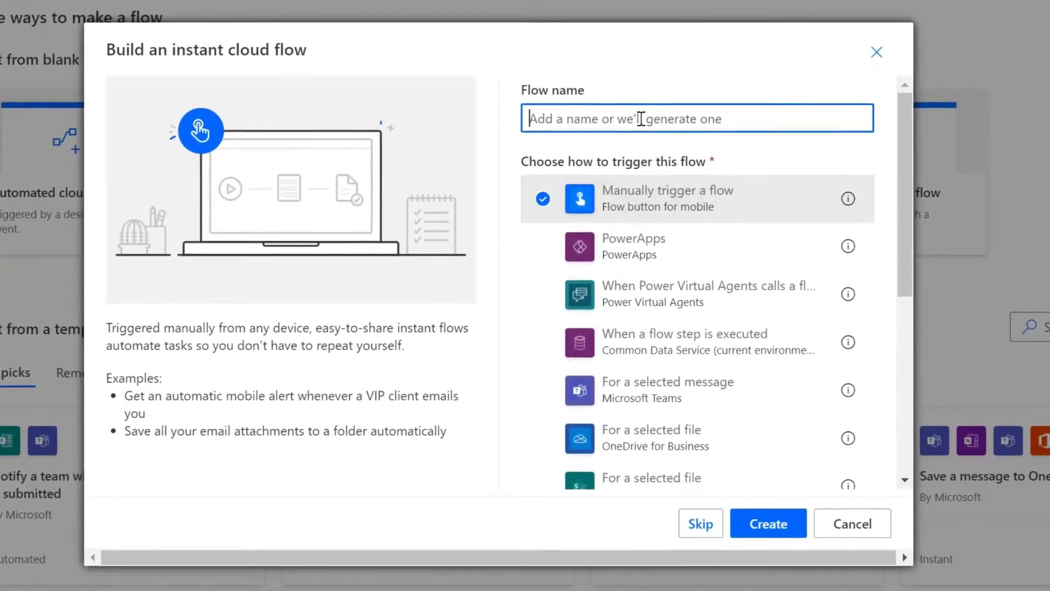
{"action": "type", "text": "Em"}
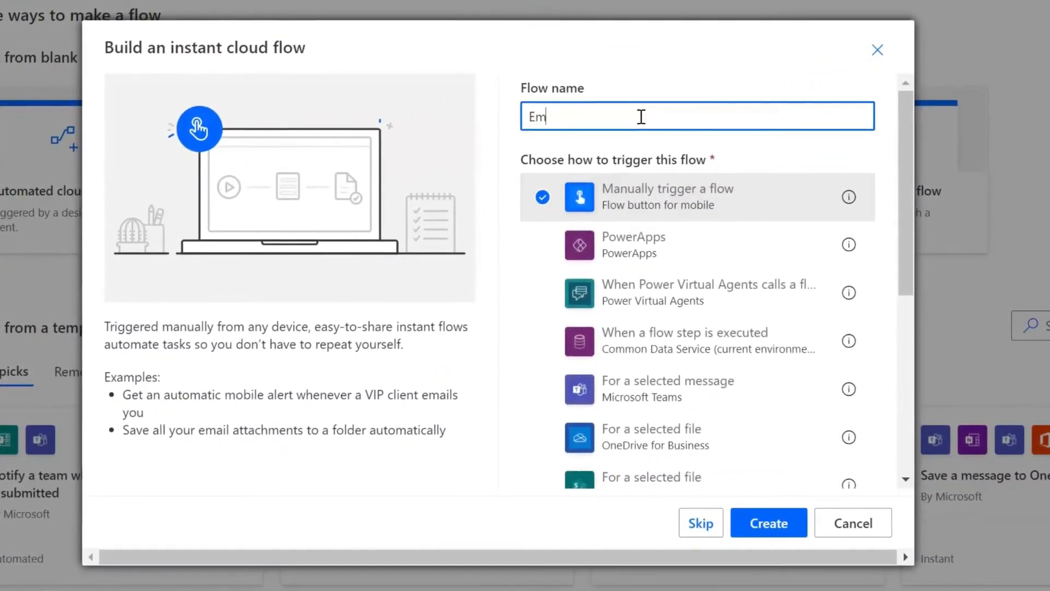
{"action": "type", "text": "bed Email"}
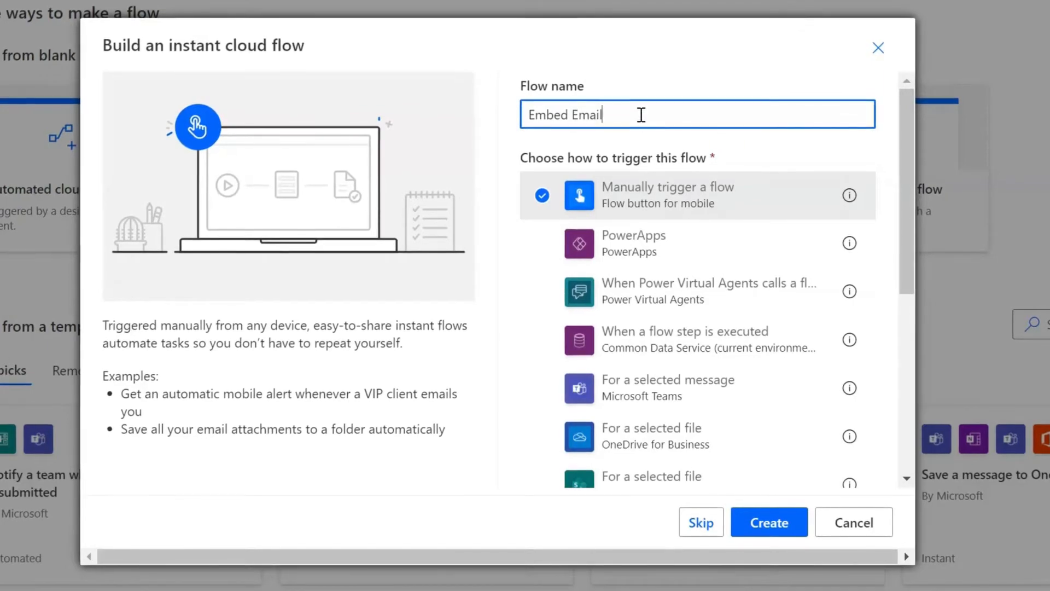
{"action": "double_click", "coordinate": [562, 114]}
{"action": "type", "text": "Image"}
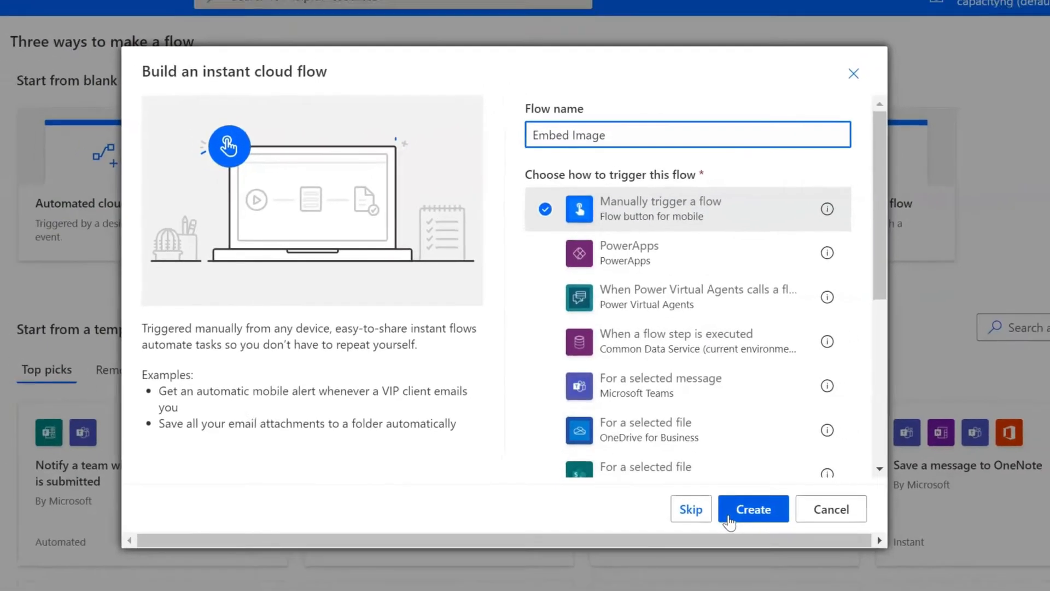
{"action": "left_click", "coordinate": [752, 508]}
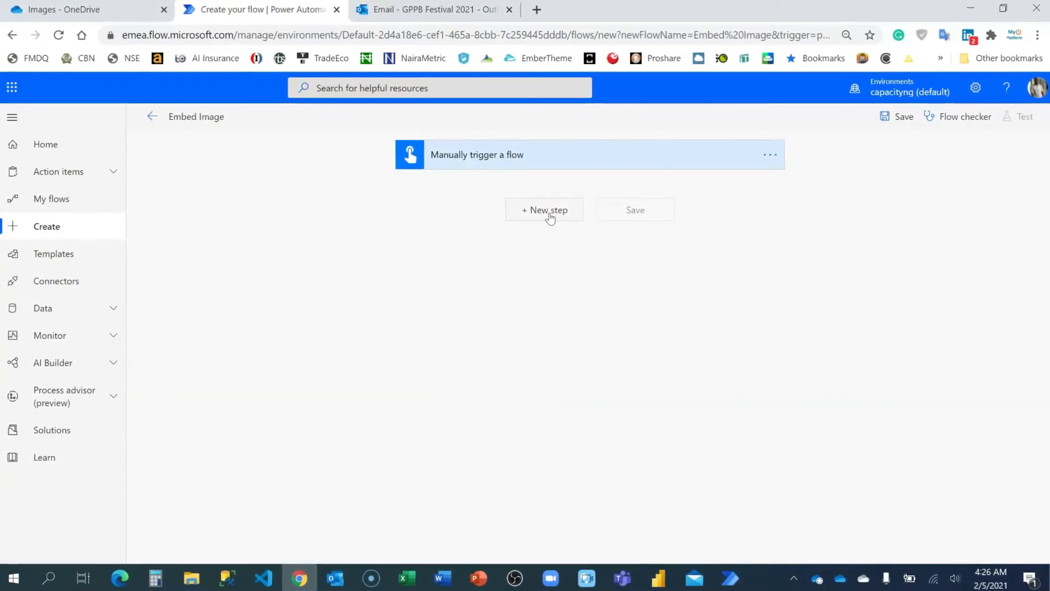
- Add the OneDrive 'Get file content using path' action after the trigger
{"action": "left_click", "coordinate": [544, 210]}
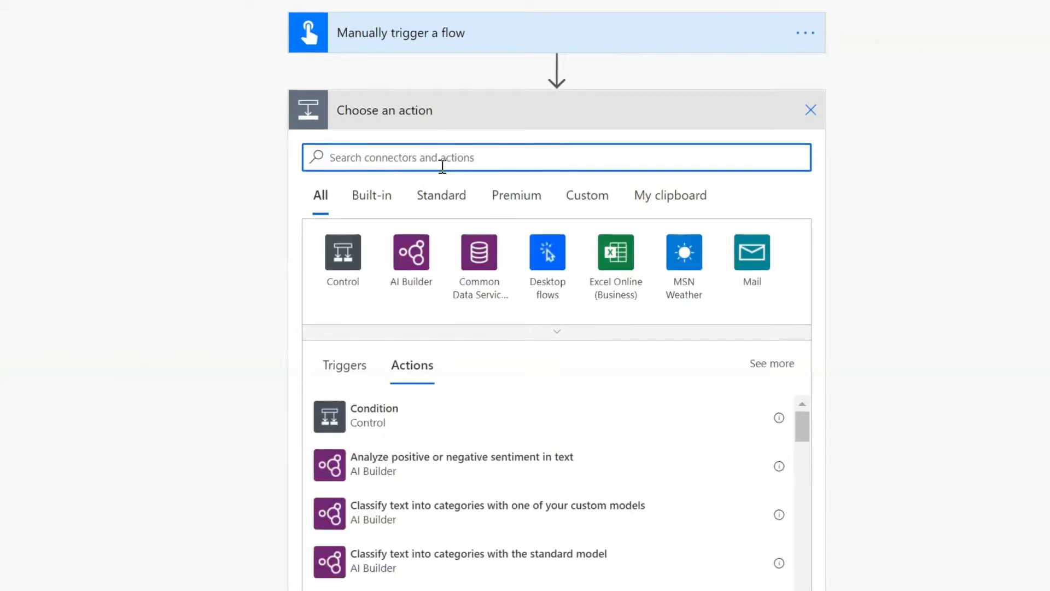
{"action": "type", "text": "get file"}
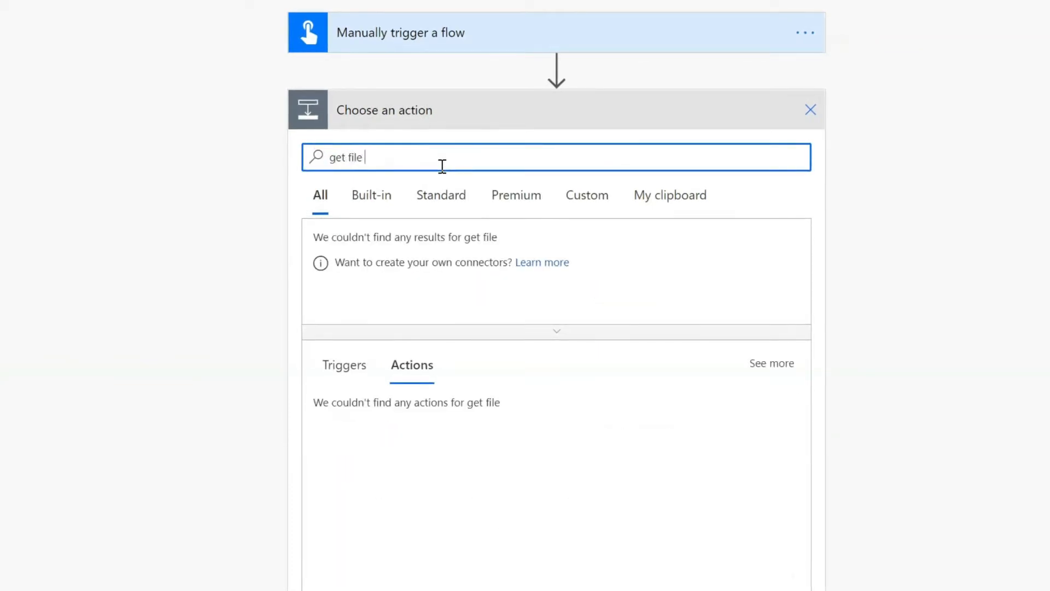
{"action": "type", "text": "content"}
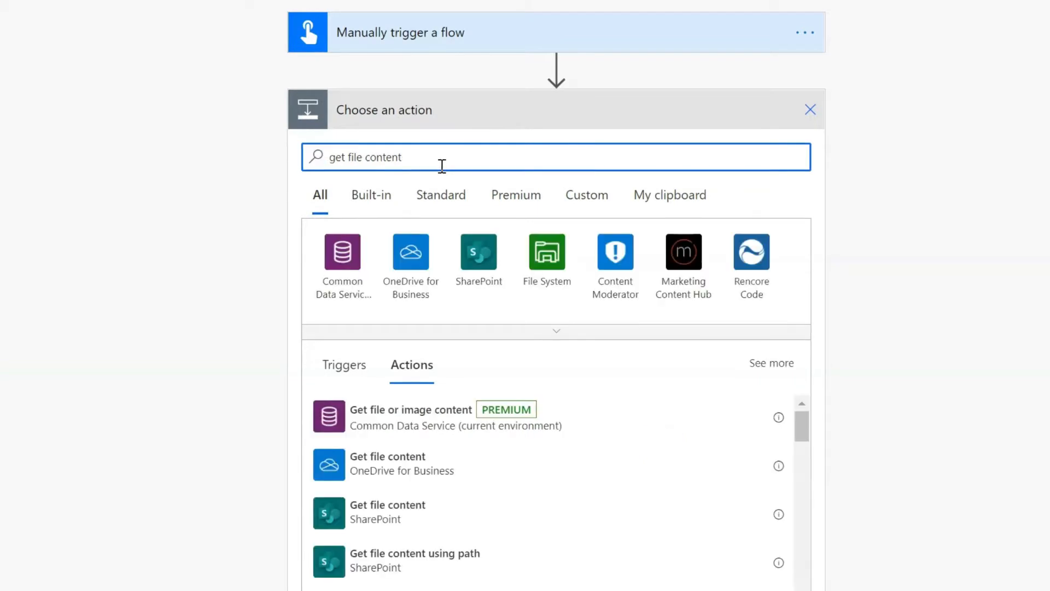
{"action": "mouse_move", "coordinate": [319, 195]}
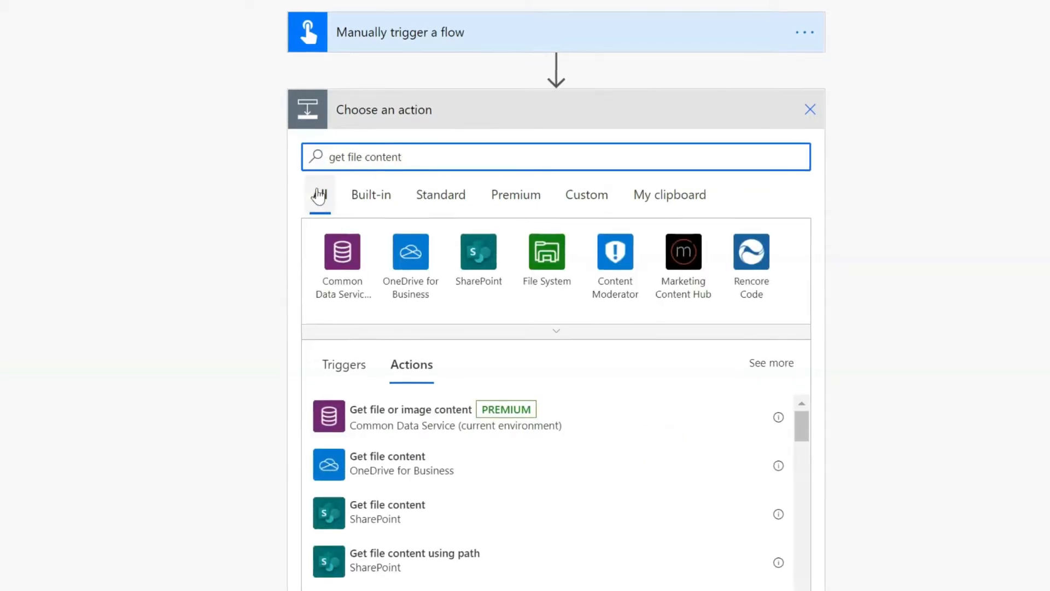
{"action": "scroll", "scroll_direction": "down", "scroll_amount": 3}
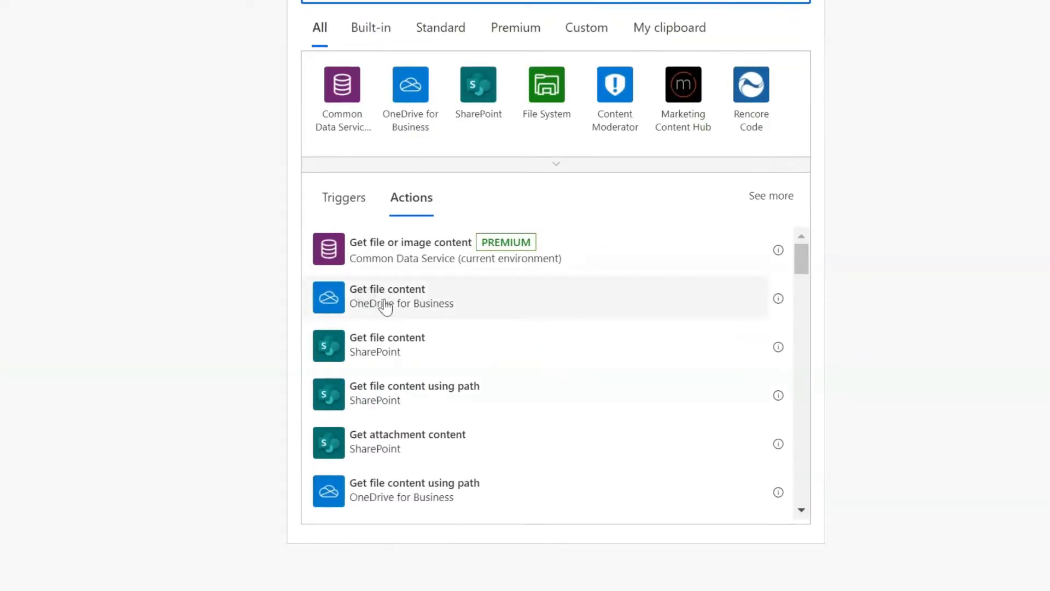
{"action": "mouse_move", "coordinate": [398, 490]}
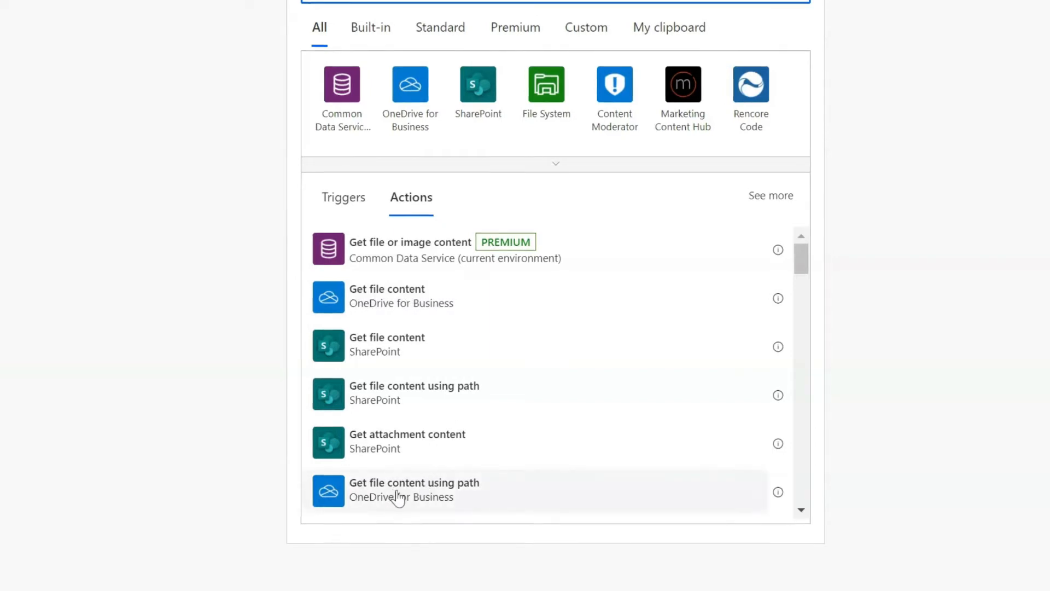
{"action": "left_click", "coordinate": [413, 489]}
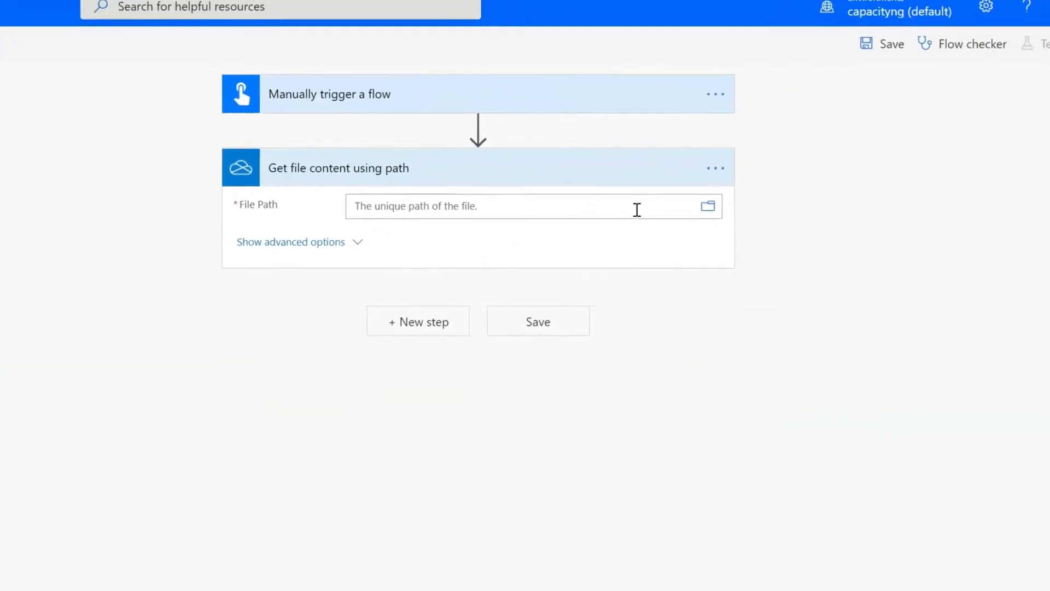
- Point the action's file path to /Images/Embed Image.png
{"action": "left_click", "coordinate": [708, 206]}
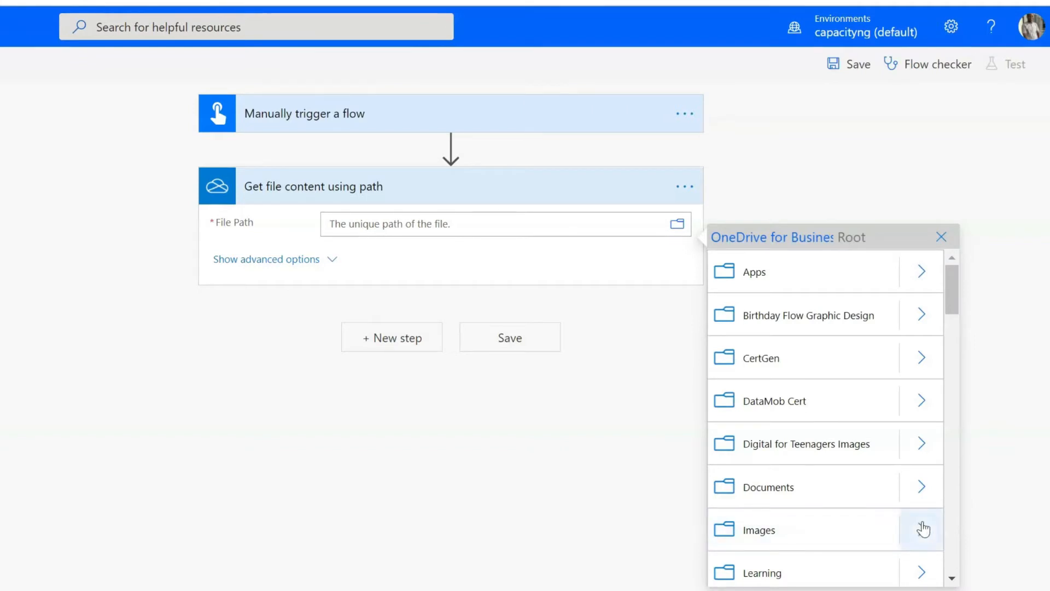
{"action": "left_click", "coordinate": [921, 530]}
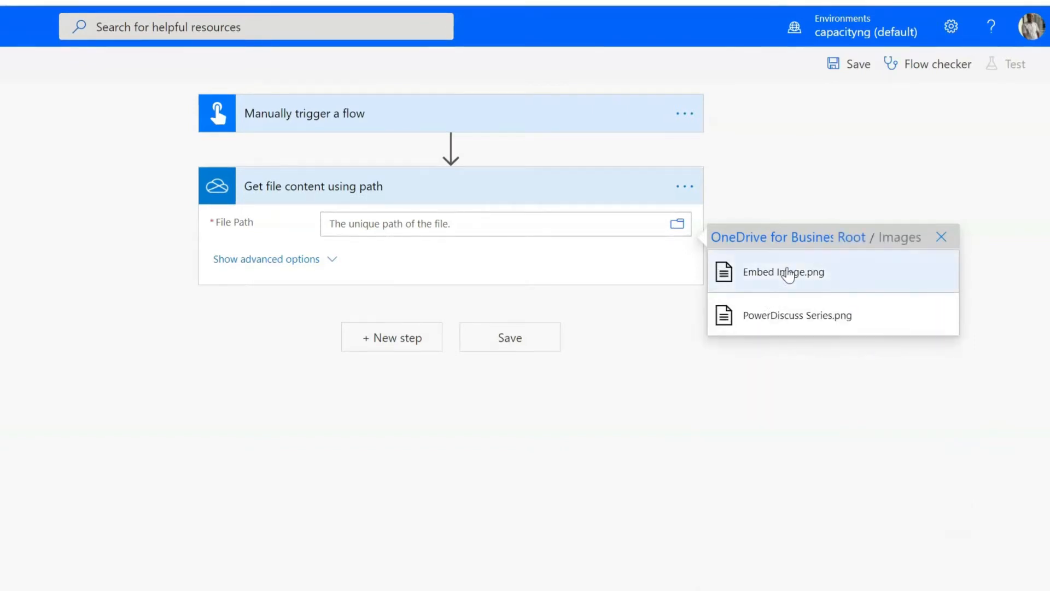
{"action": "left_click", "coordinate": [783, 271]}
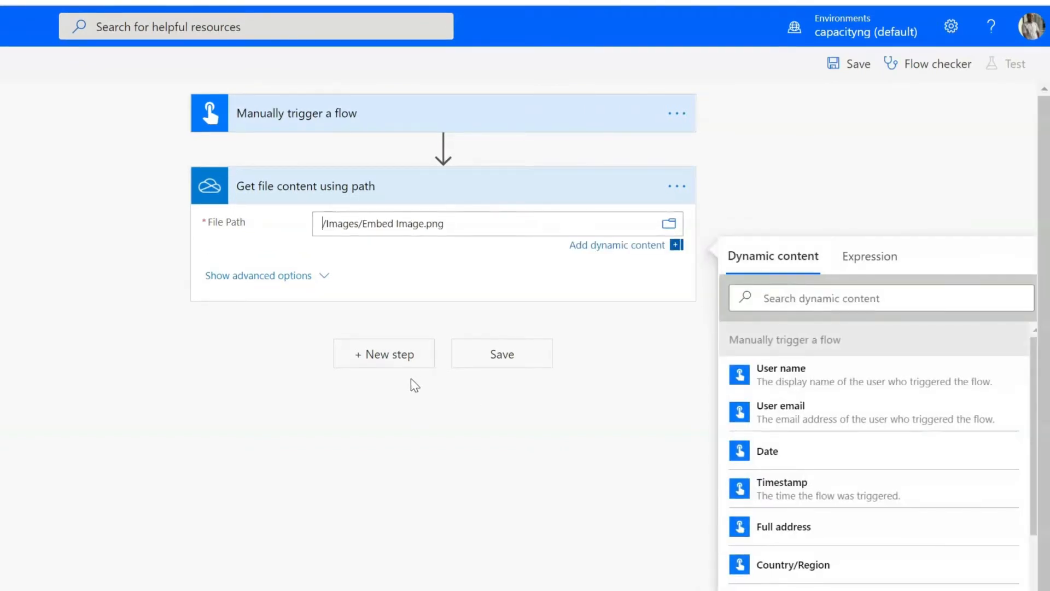
- Add an Initialize variable action after the file step
{"action": "left_click", "coordinate": [384, 353]}
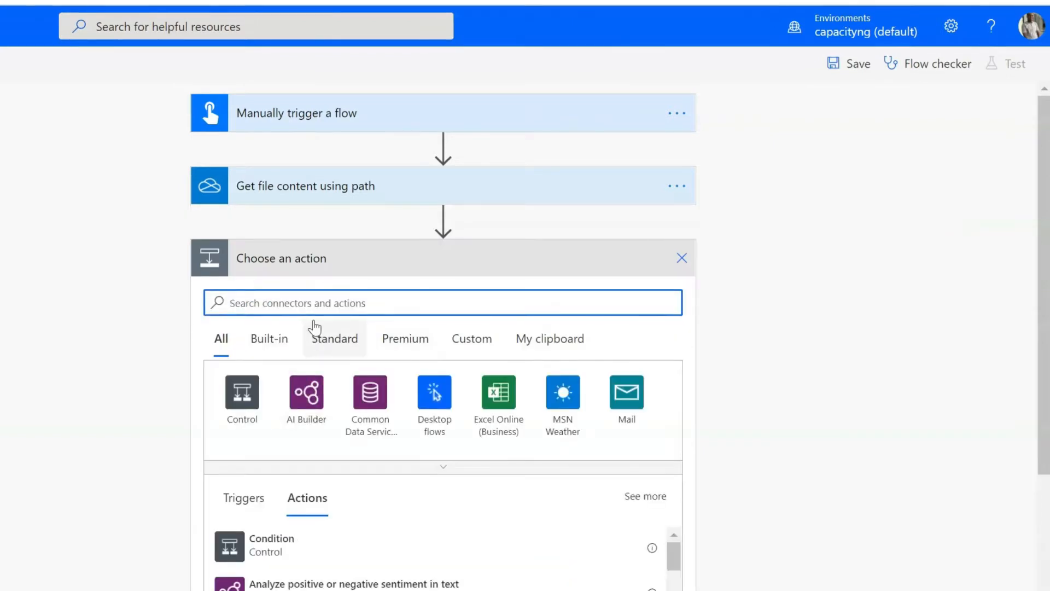
{"action": "type", "text": "initiali"}
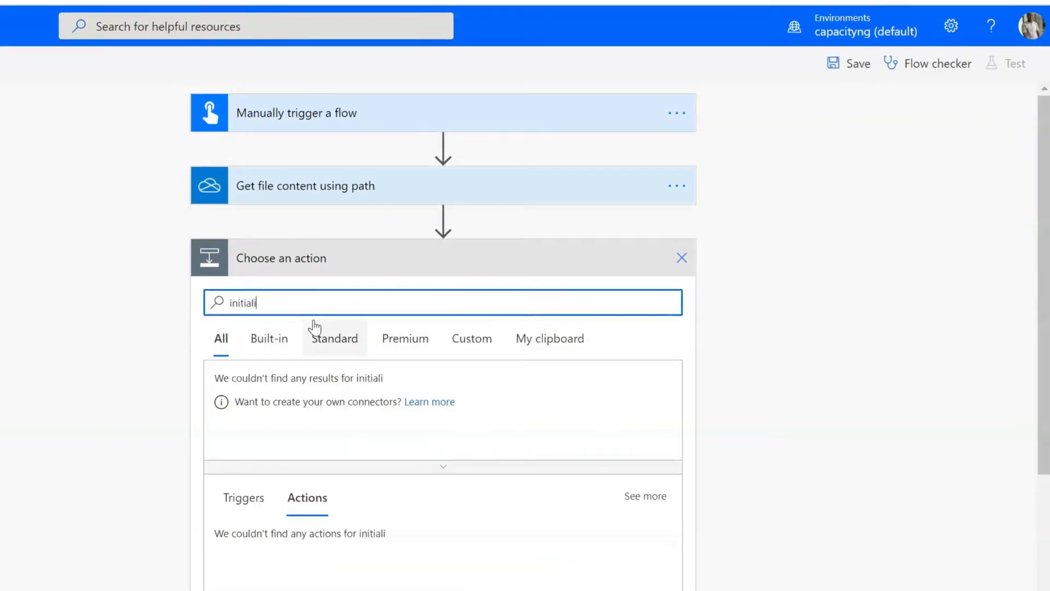
{"action": "type", "text": "ze"}
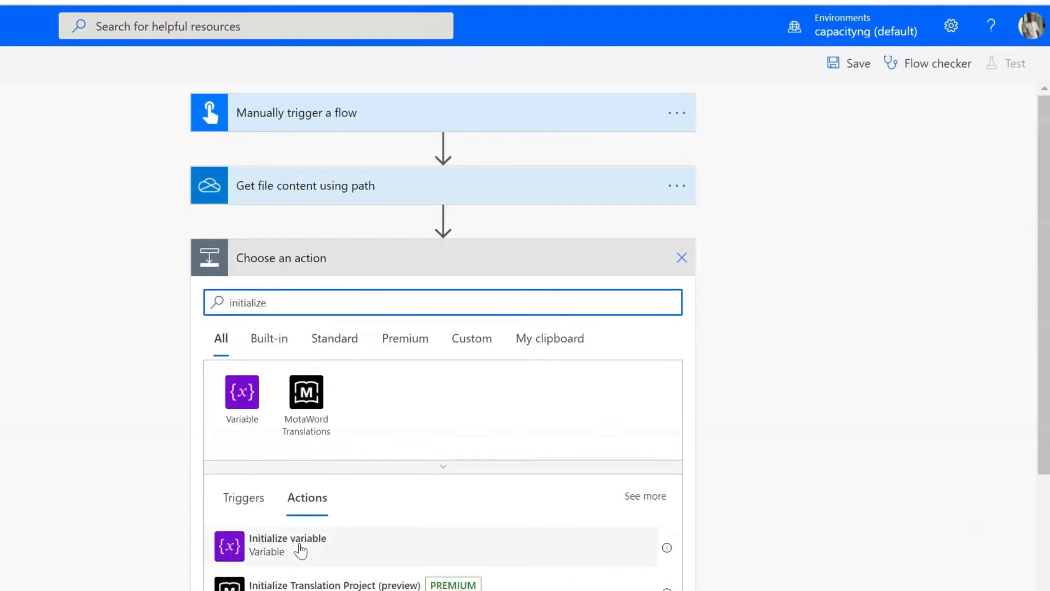
{"action": "left_click", "coordinate": [288, 543]}
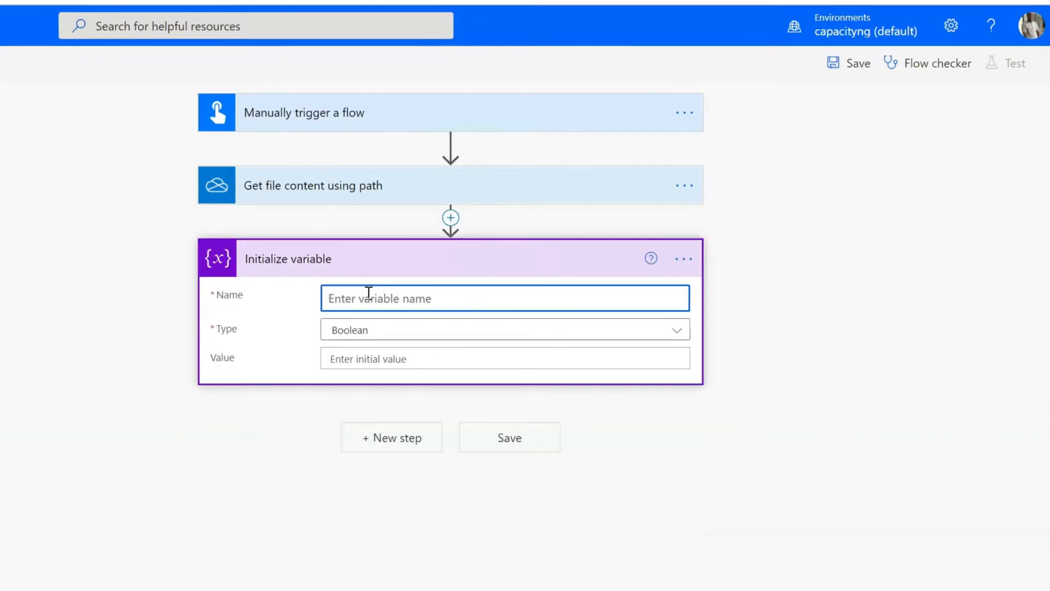
- Name the variable 'Embed Image Link' and set its type to String
{"action": "type", "text": "Embed"}
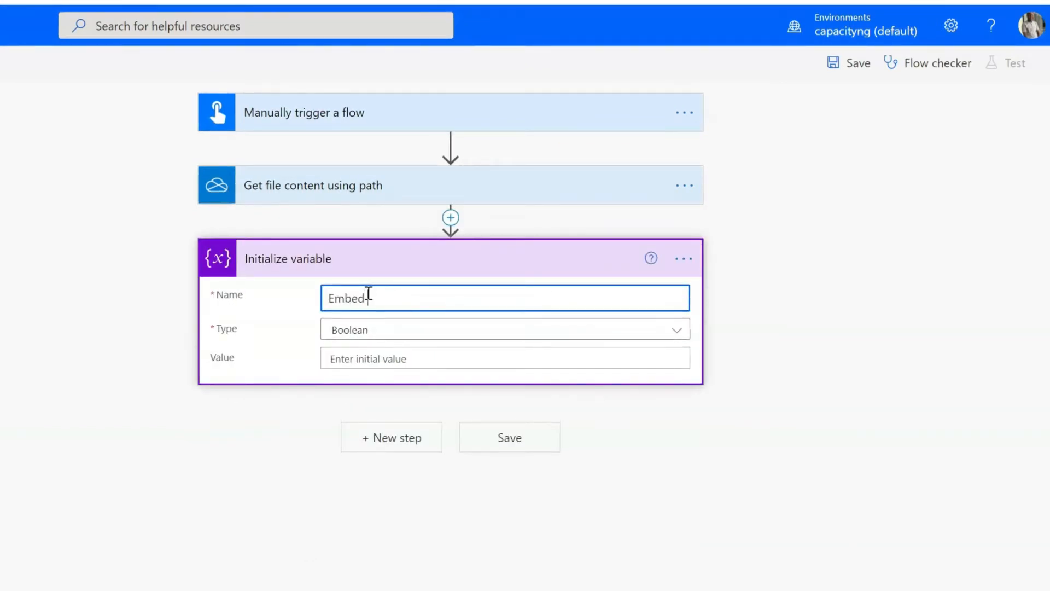
{"action": "type", "text": "Image L"}
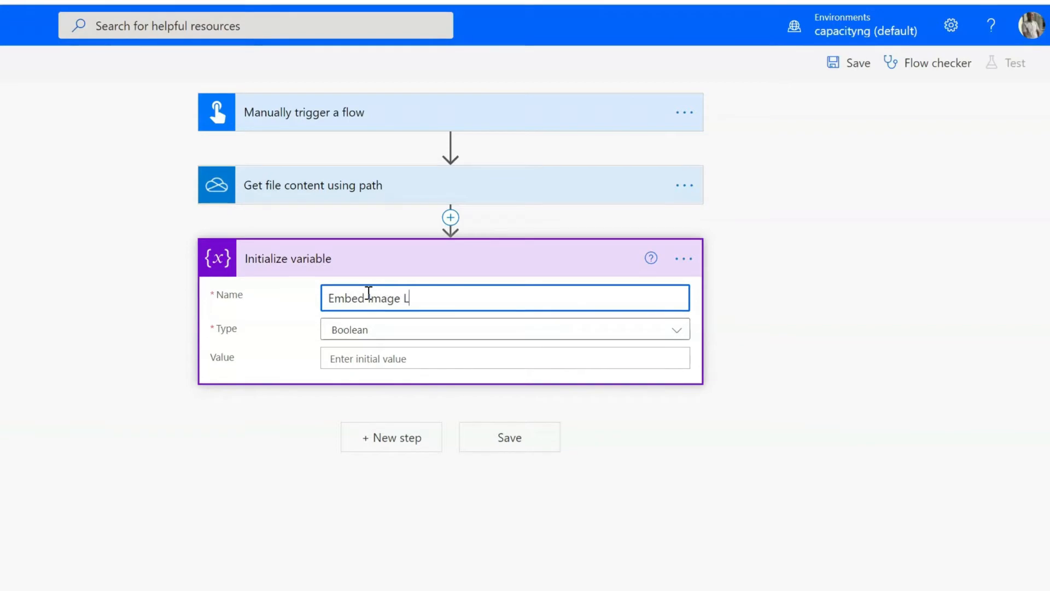
{"action": "left_click", "coordinate": [504, 329]}
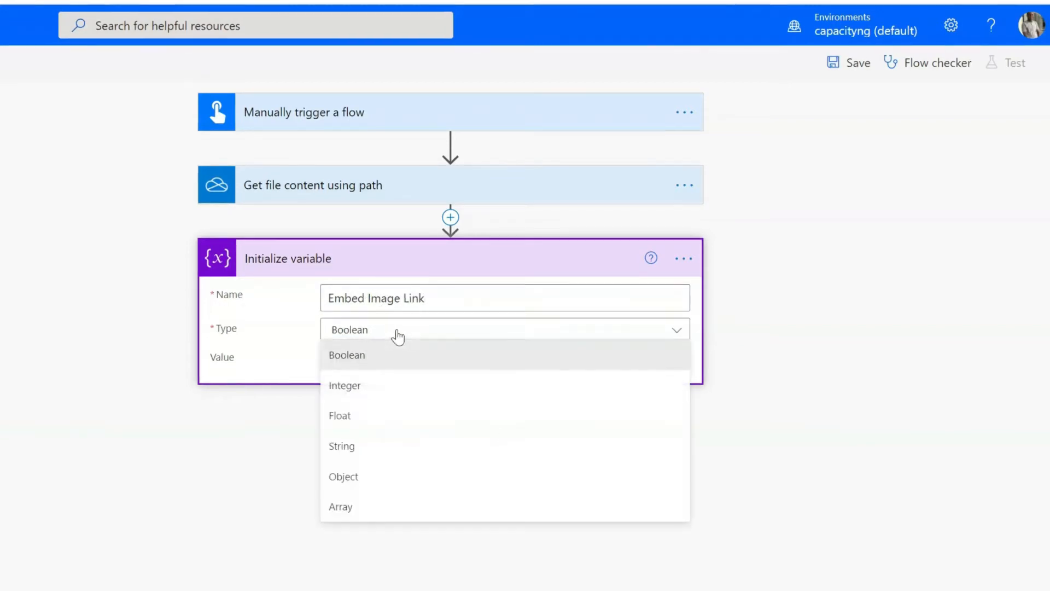
{"action": "mouse_move", "coordinate": [365, 446]}
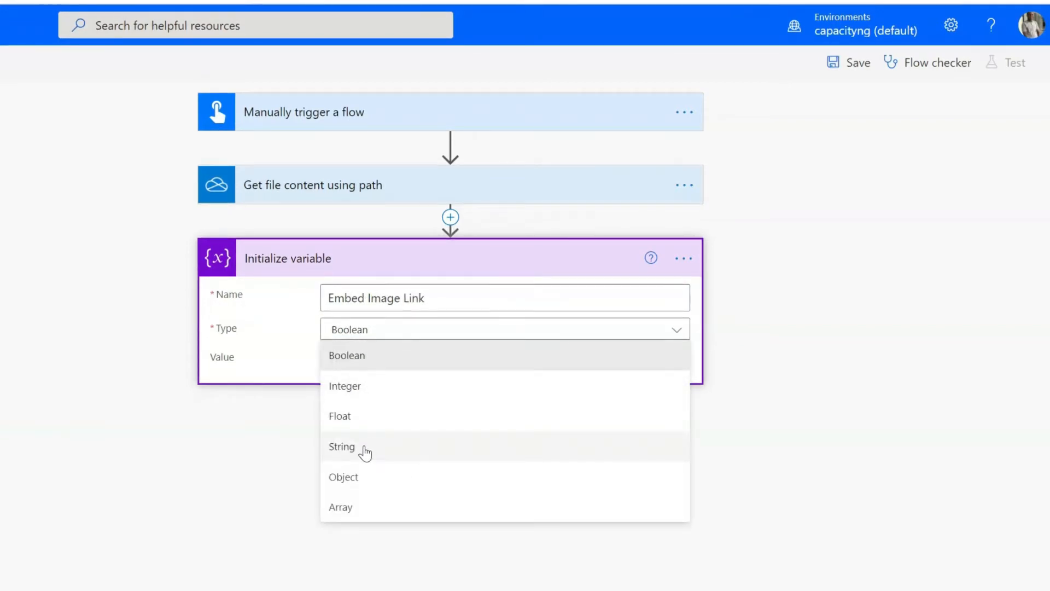
{"action": "left_click", "coordinate": [341, 446]}
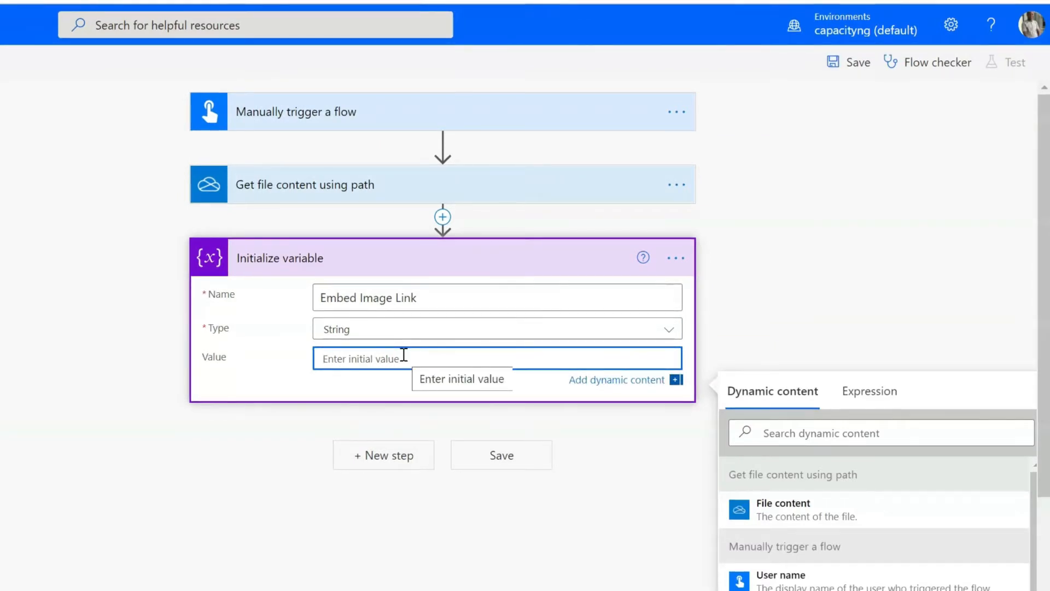
- Set the value to <img src="data:image/jpeg;base64," alt="My Image" />
{"action": "type", "text": "img src=\"data:image/jpeg;base64,\" alt=\"My Image\" /"}
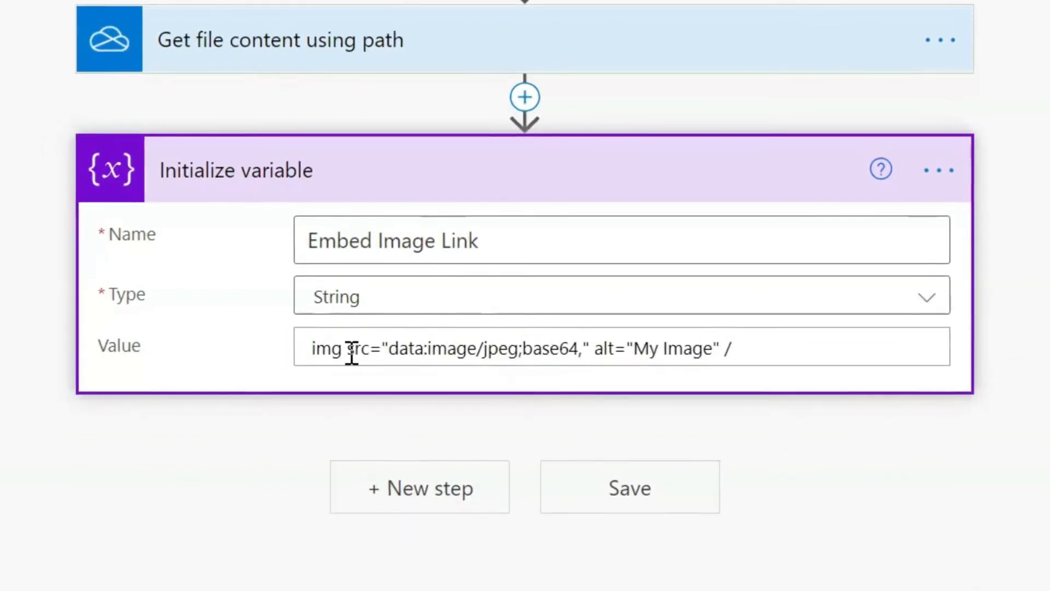
{"action": "left_click", "coordinate": [523, 348]}
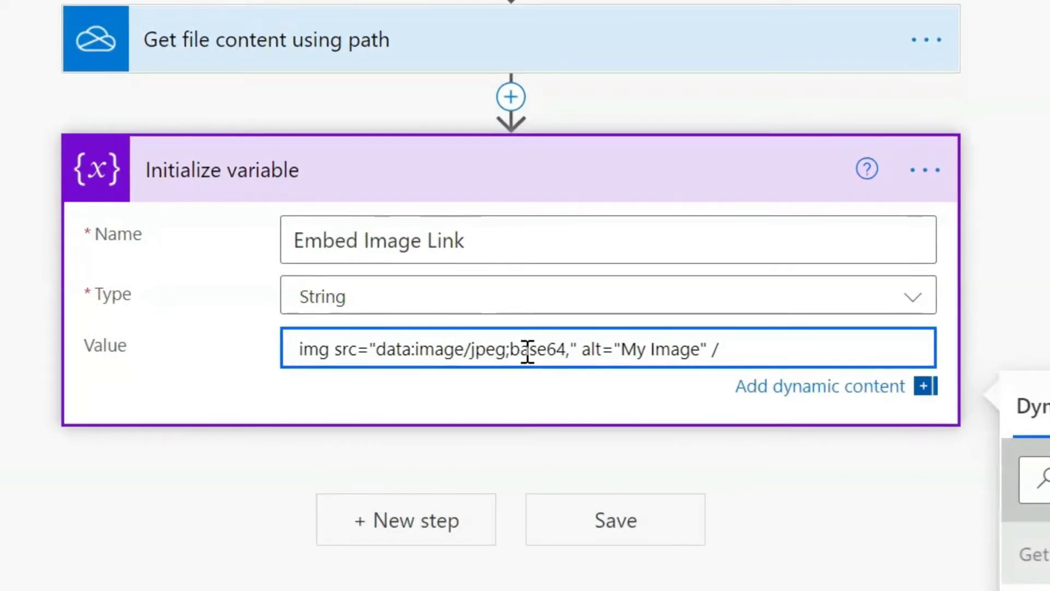
{"action": "type", "text": "<"}
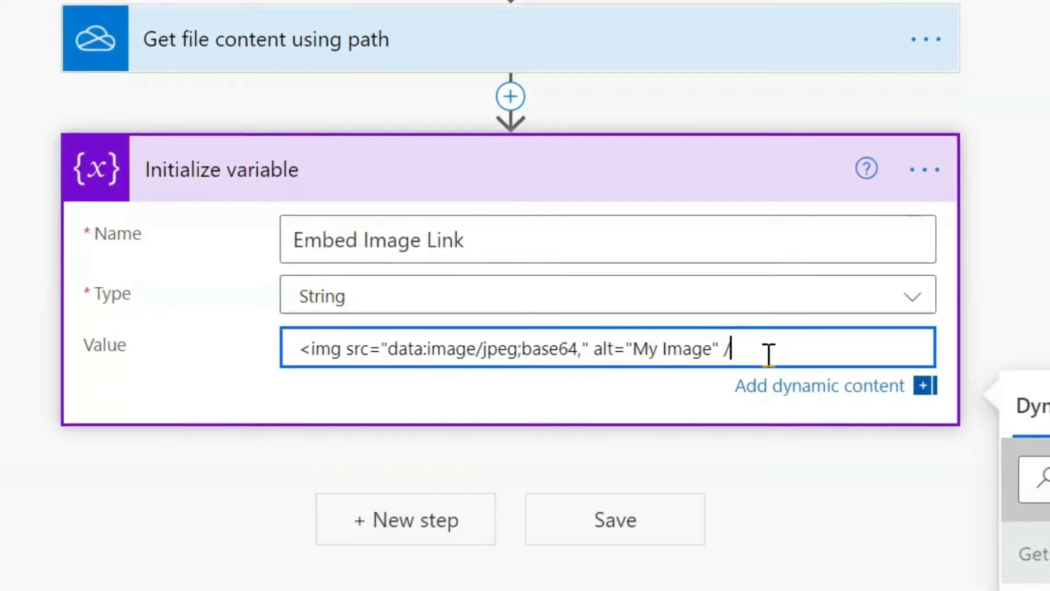
{"action": "type", "text": ">"}
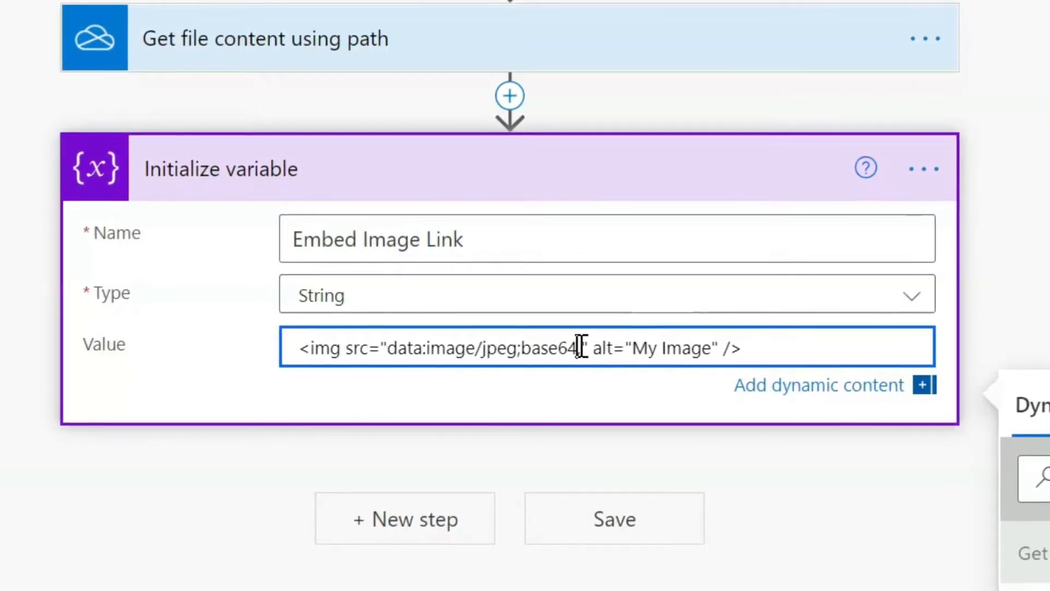
{"action": "type", "text": ","}
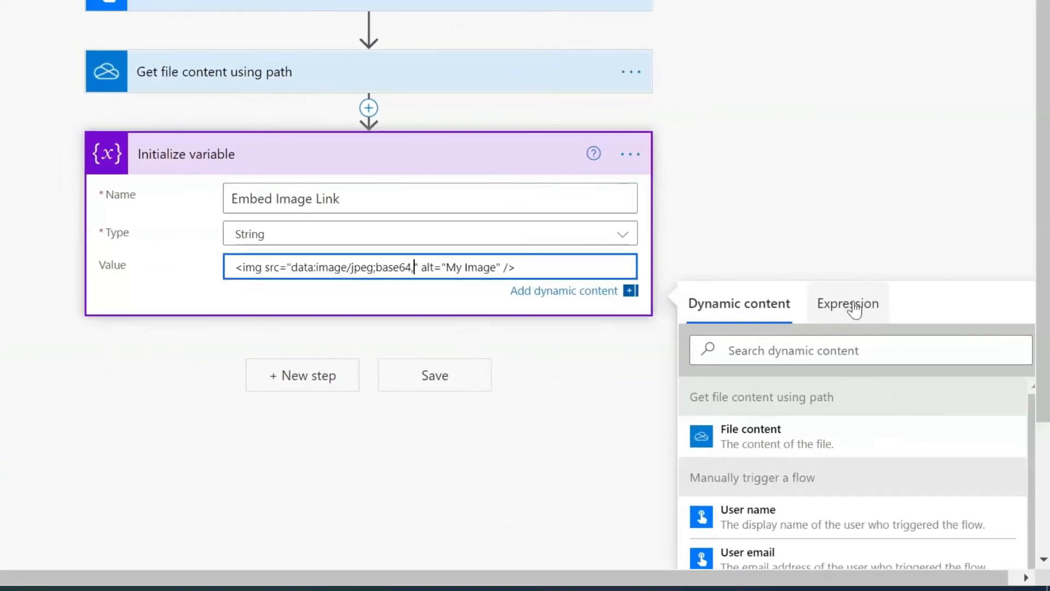
- Insert the file content's $content expression after 'base64,' in the img tag
{"action": "left_click", "coordinate": [847, 303]}
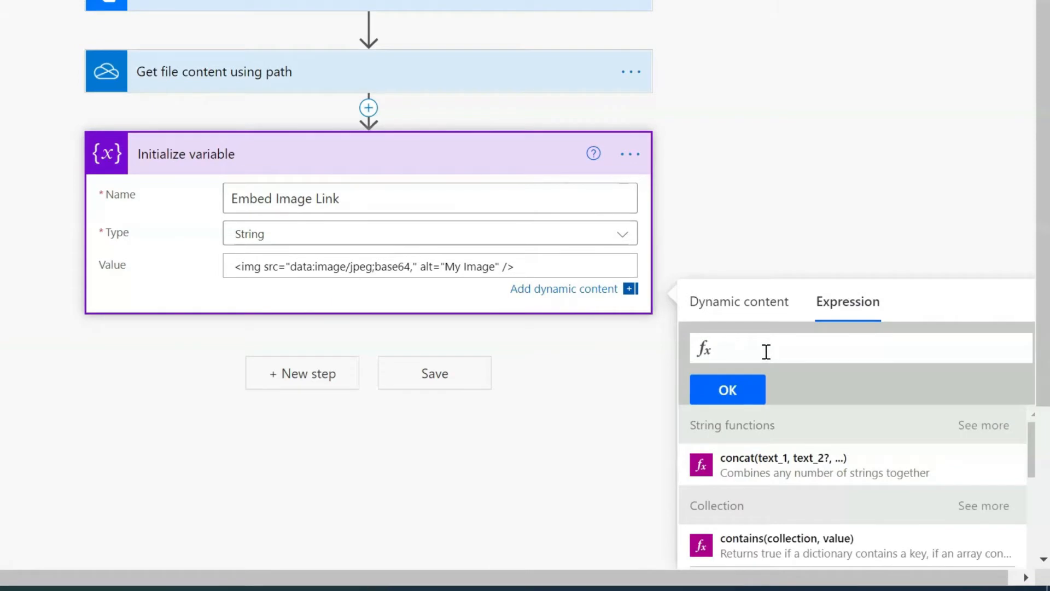
{"action": "type", "text": "."}
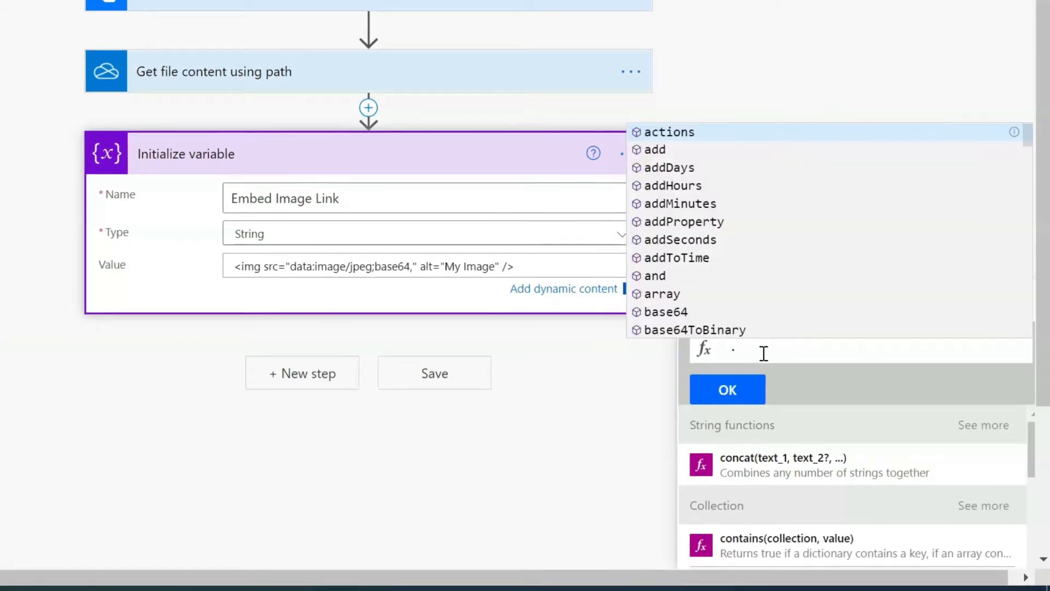
{"action": "type", "text": ".$cont"}
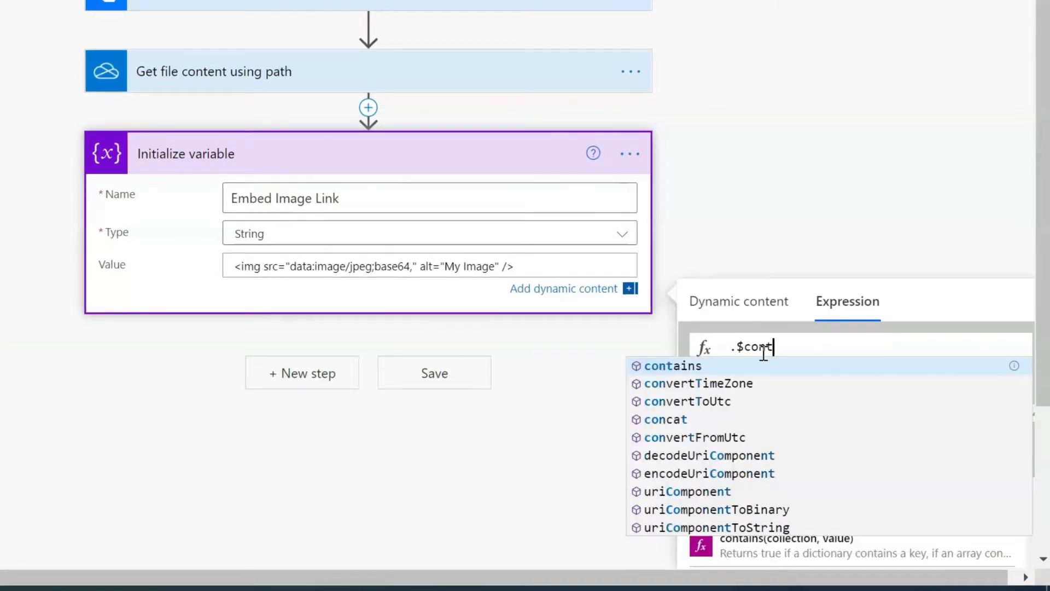
{"action": "type", "text": "ent"}
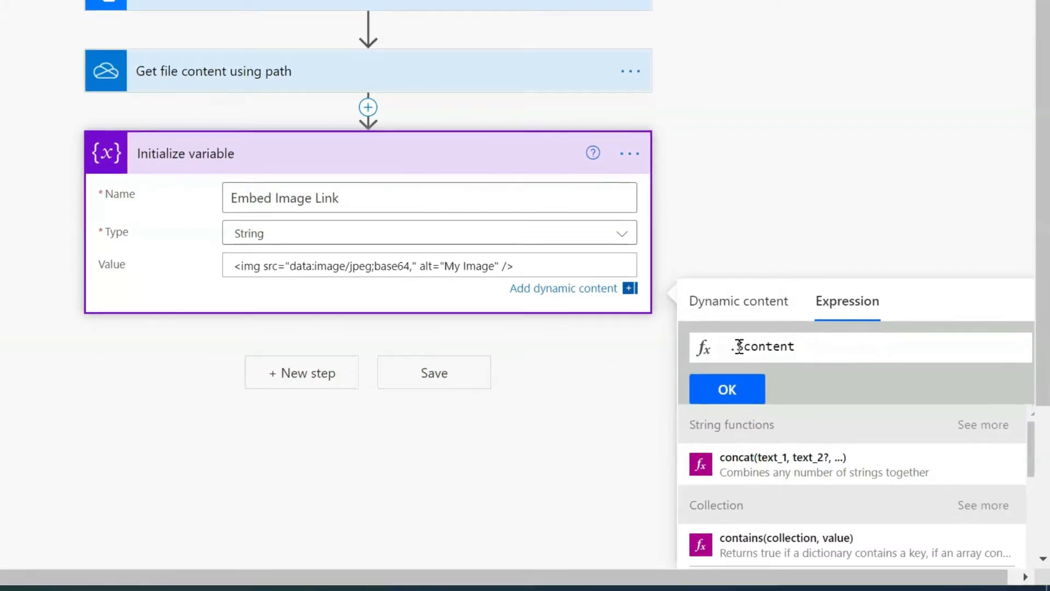
{"action": "type", "text": "$"}
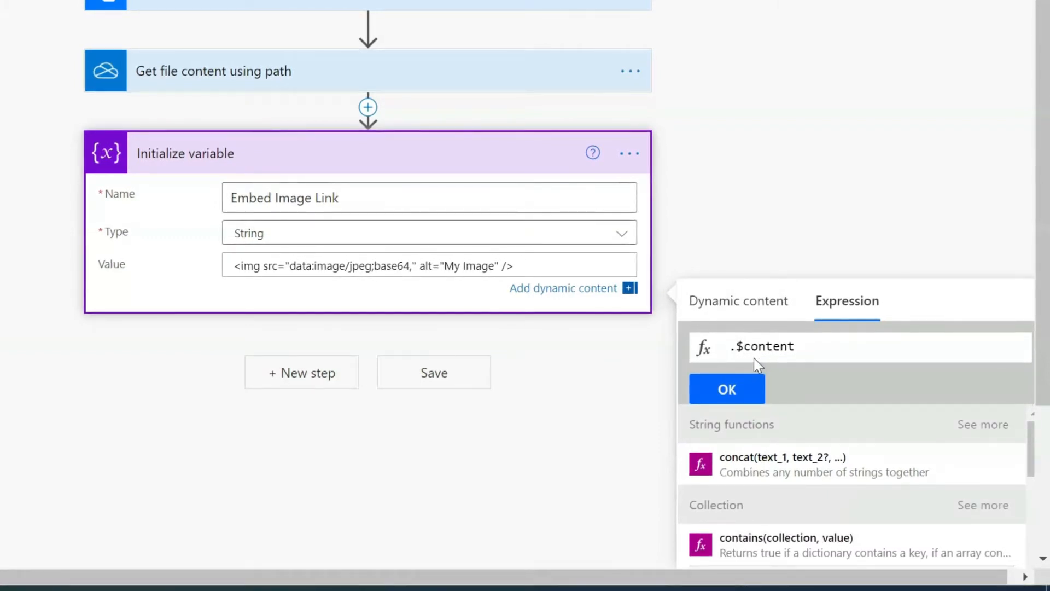
{"action": "left_click", "coordinate": [738, 299]}
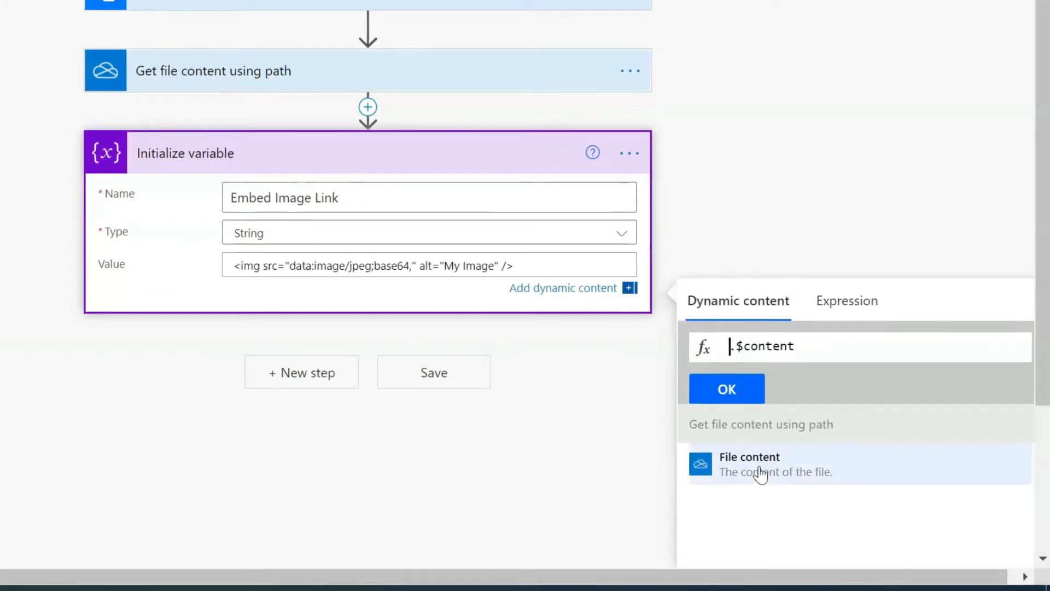
{"action": "left_click", "coordinate": [748, 463]}
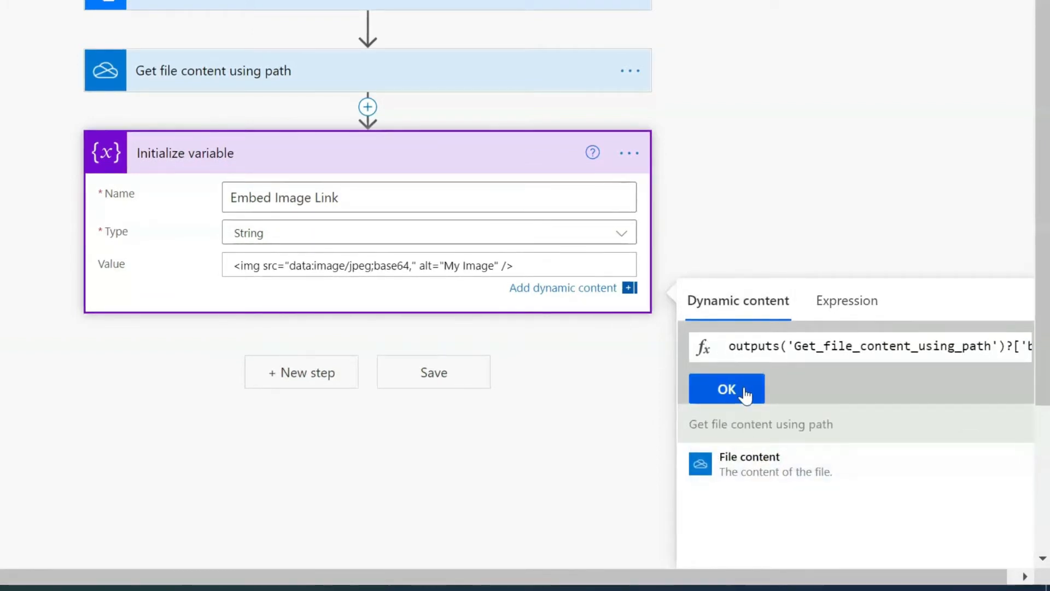
{"action": "left_click", "coordinate": [726, 388]}
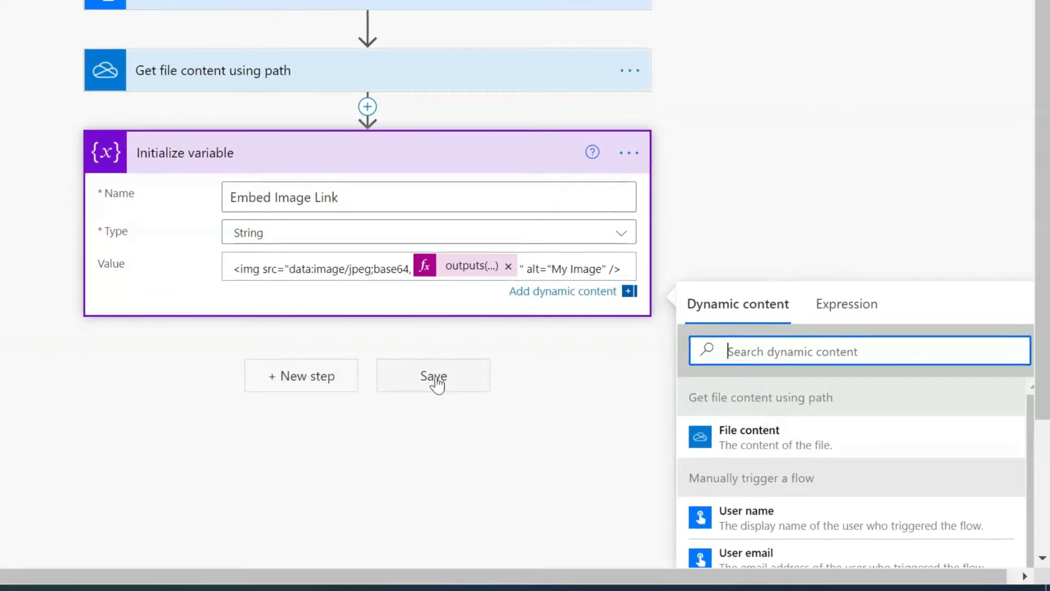
{"action": "left_click", "coordinate": [433, 375]}
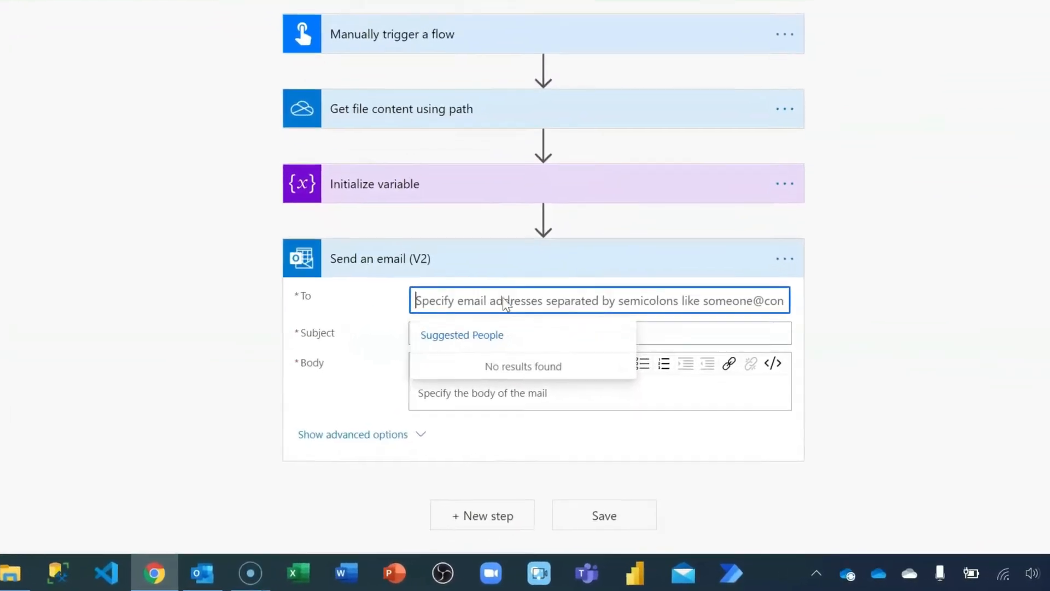
- Address the email to GPPB Festival 2021 with subject 'Mail with Image'
{"action": "type", "text": "olac"}
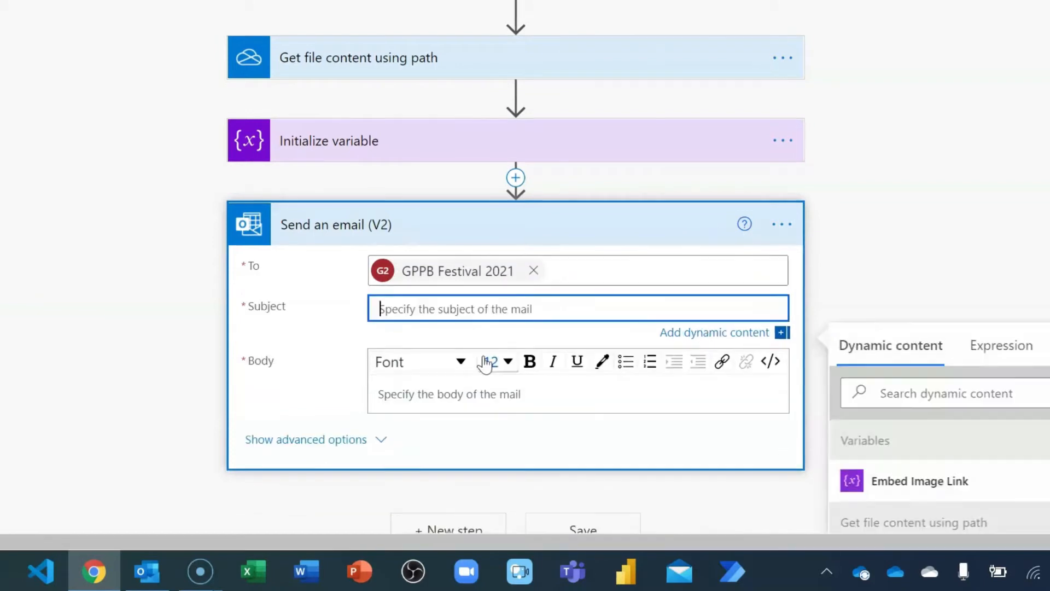
{"action": "type", "text": "Mail w"}
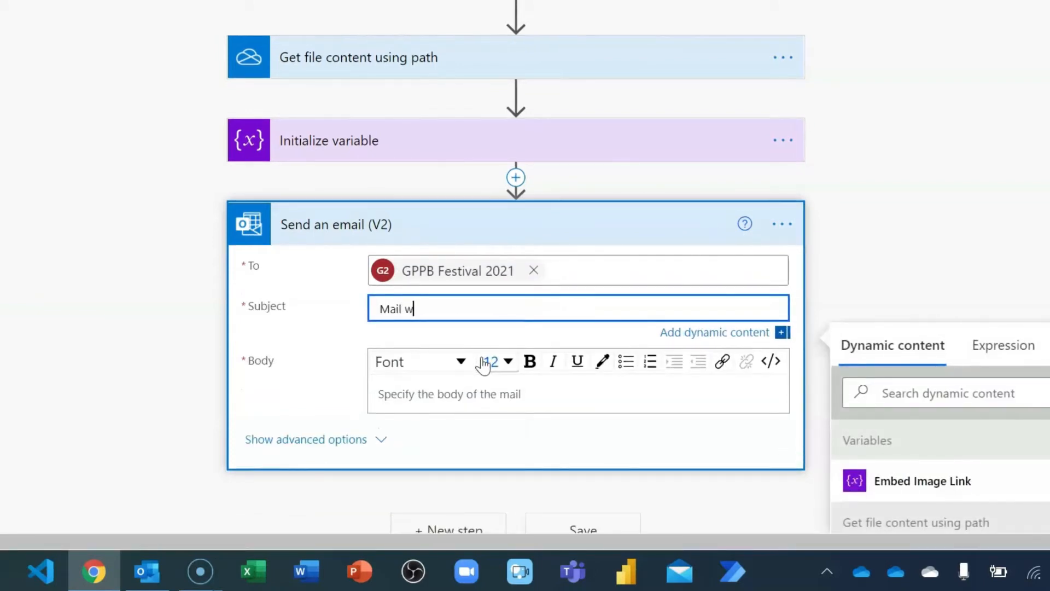
{"action": "type", "text": "ith Eb"}
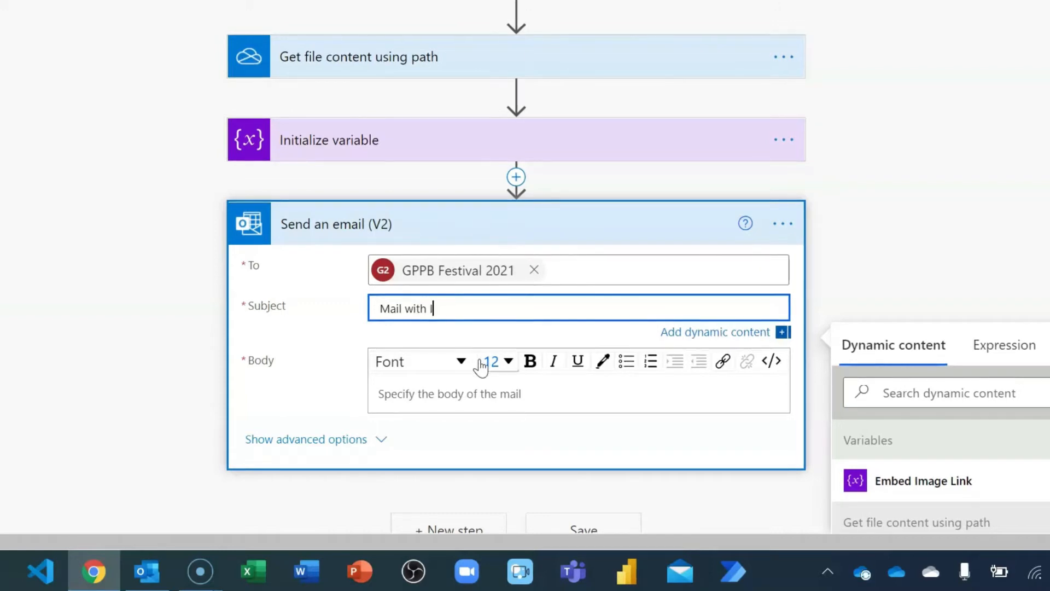
{"action": "type", "text": "Image"}
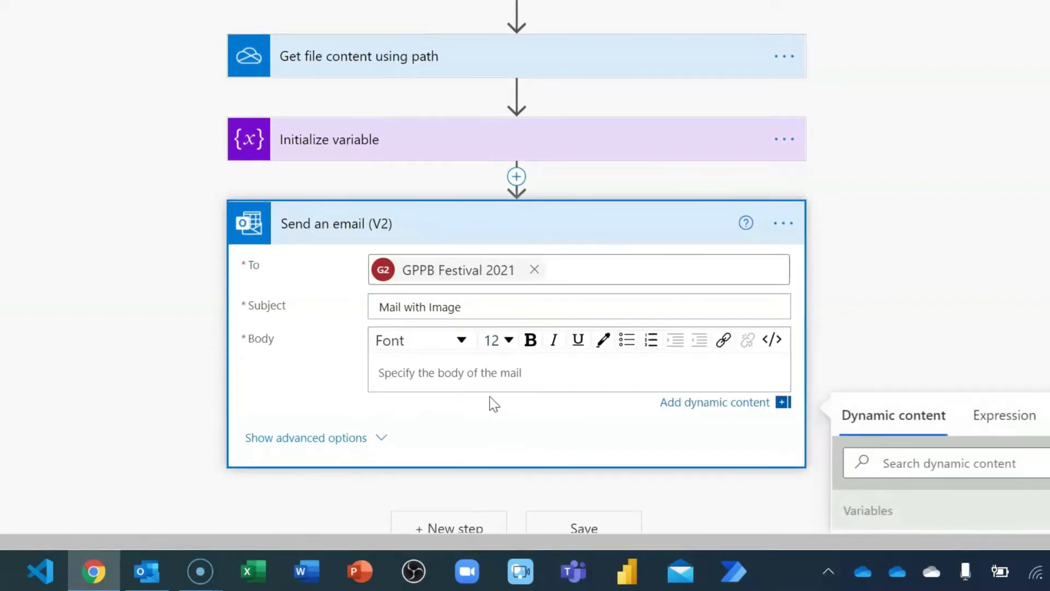
{"action": "mouse_move", "coordinate": [567, 329]}
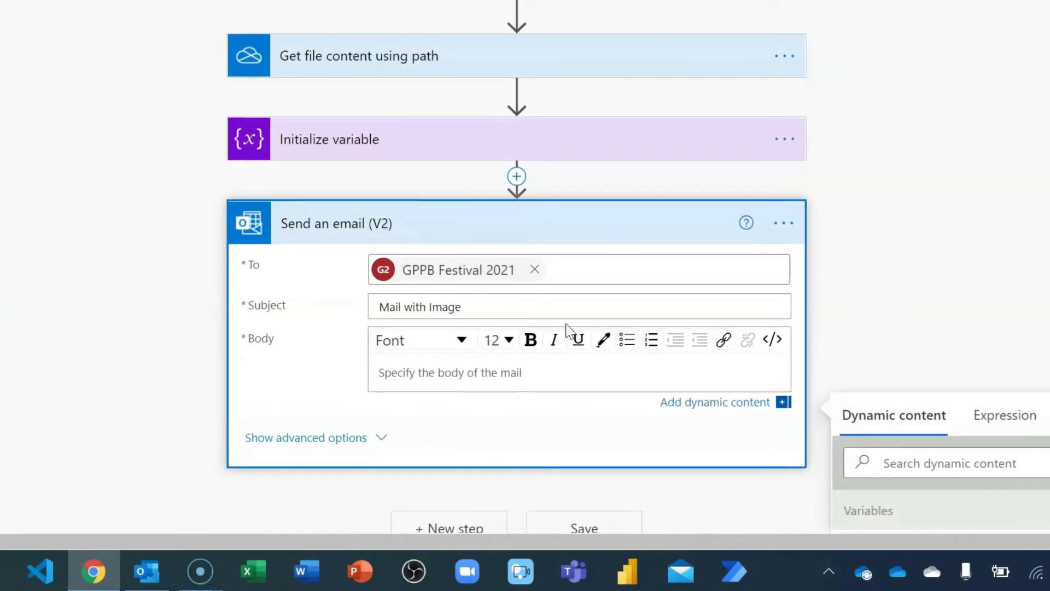
- Use the Embed Image Link variable as the email body
{"action": "scroll", "scroll_direction": "down", "scroll_amount": 3}
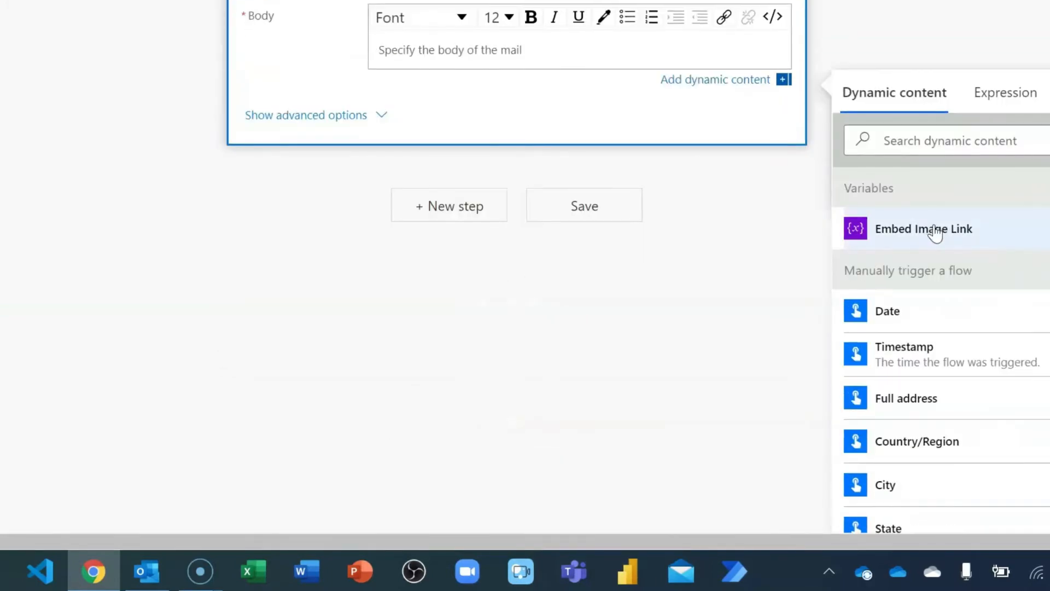
{"action": "left_click", "coordinate": [923, 229]}
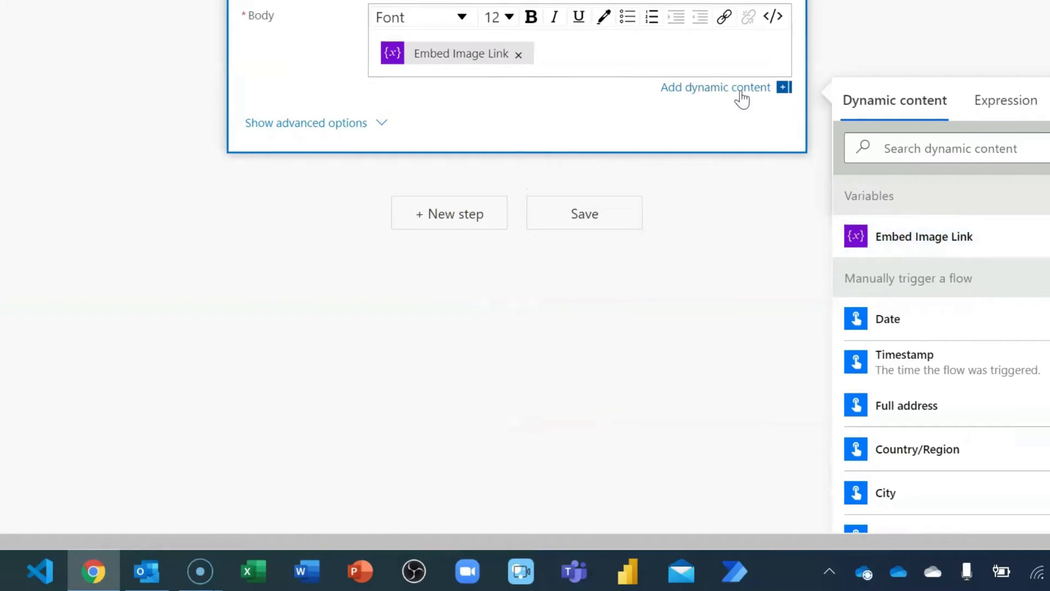
{"action": "scroll", "scroll_direction": "up", "scroll_amount": 3}
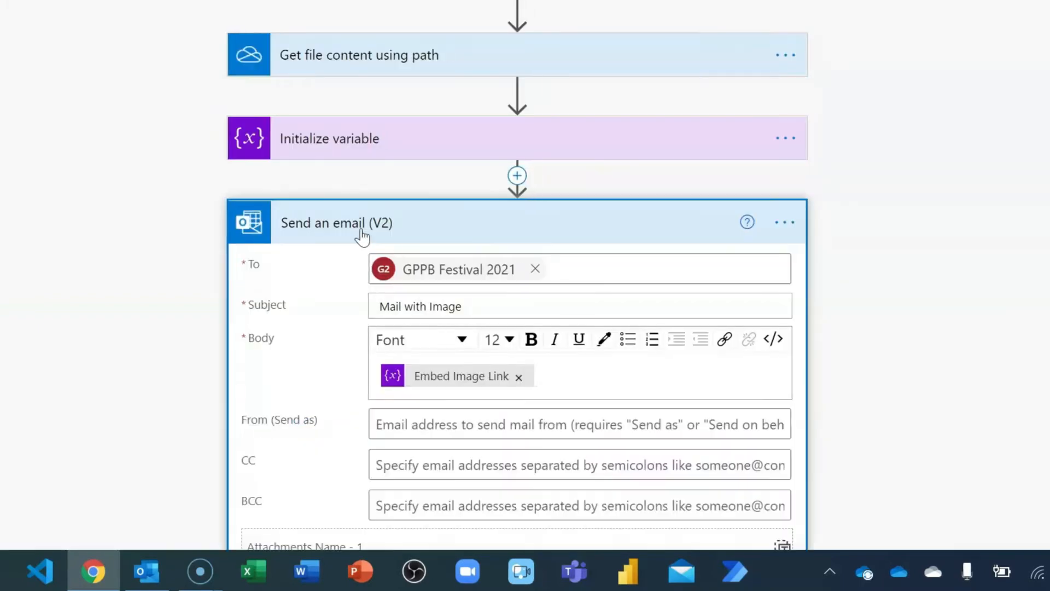
{"action": "scroll", "scroll_direction": "down", "scroll_amount": 3}
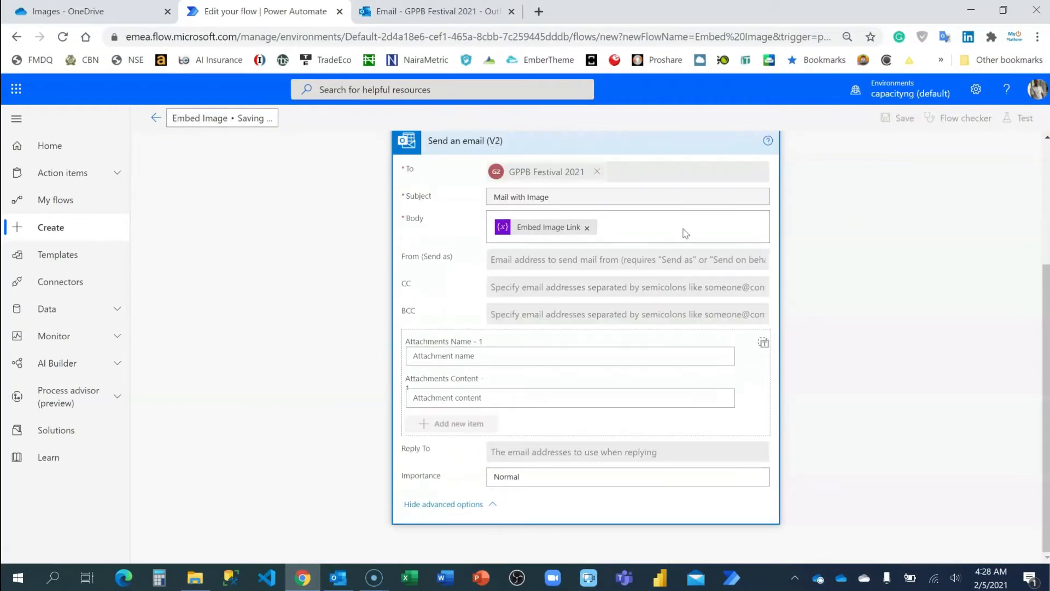
{"action": "mouse_move", "coordinate": [725, 256]}
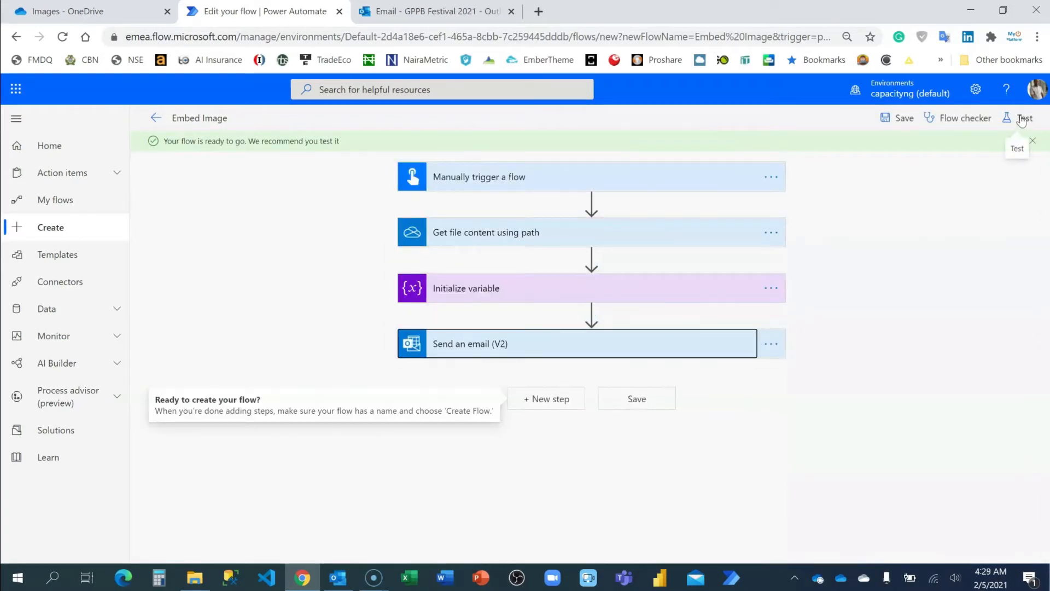
- Run a manual test of the flow and move to the Outlook inbox
{"action": "left_click", "coordinate": [1023, 118]}
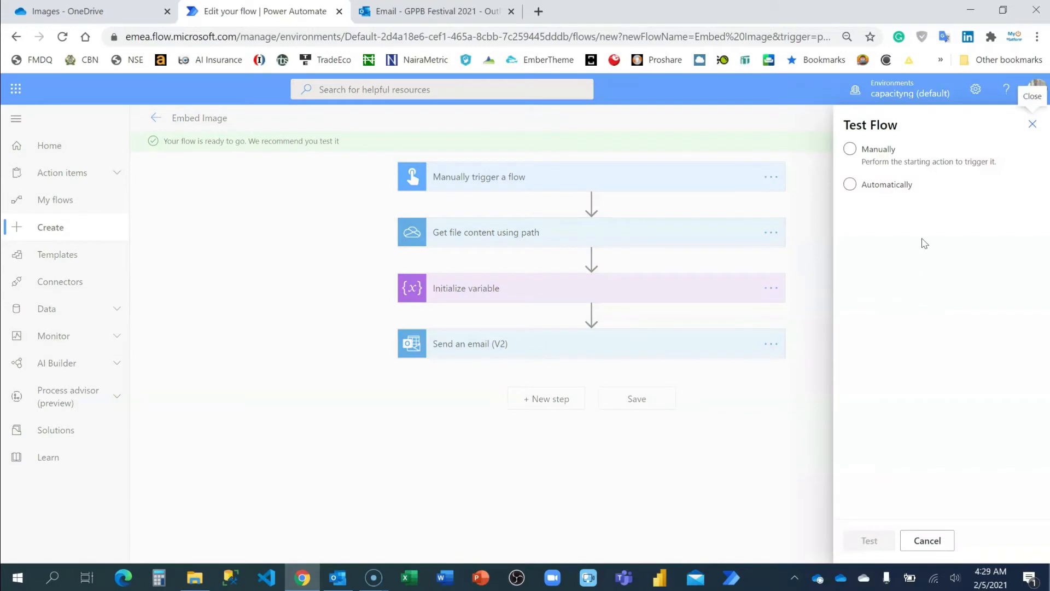
{"action": "left_click", "coordinate": [849, 149]}
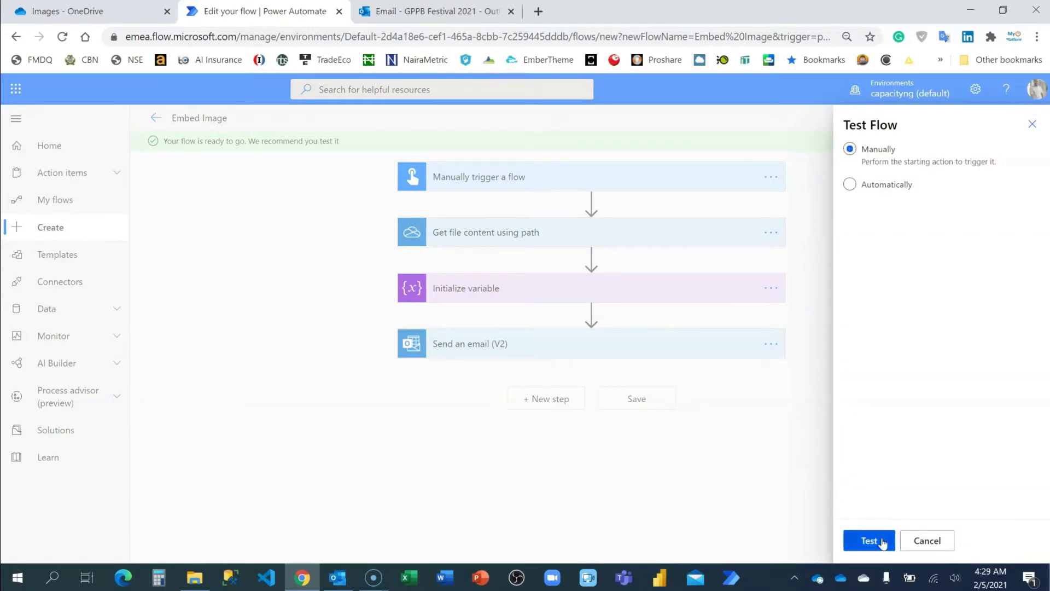
{"action": "left_click", "coordinate": [868, 541]}
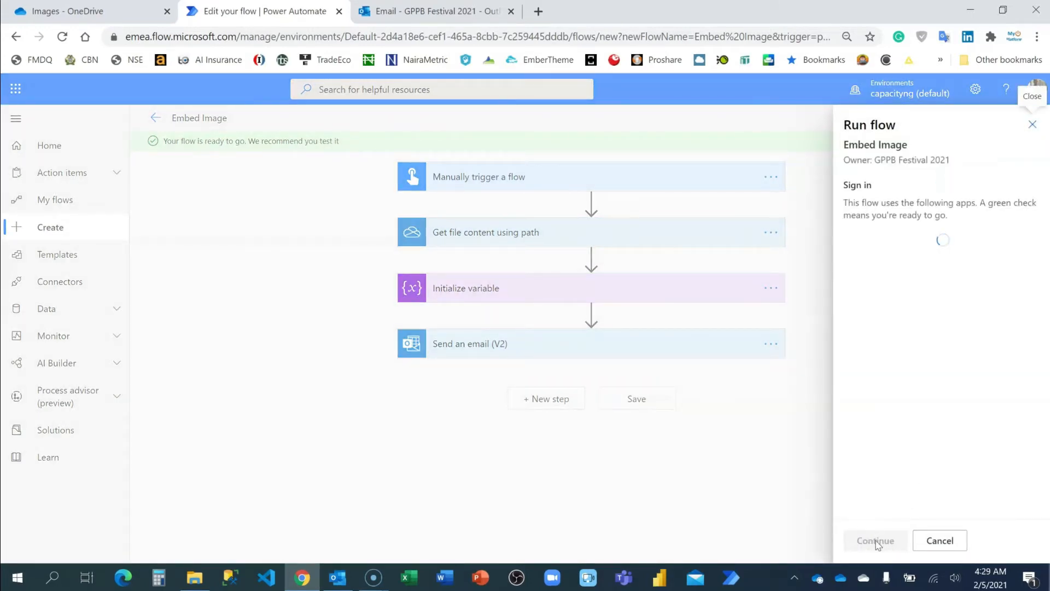
{"action": "left_click", "coordinate": [875, 540]}
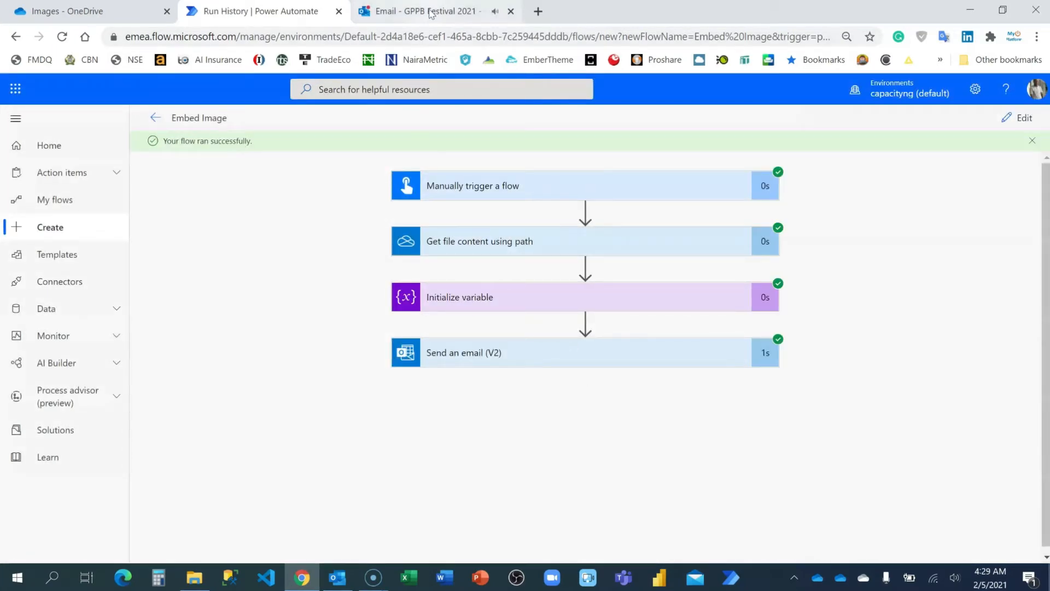
{"action": "left_click", "coordinate": [427, 11]}
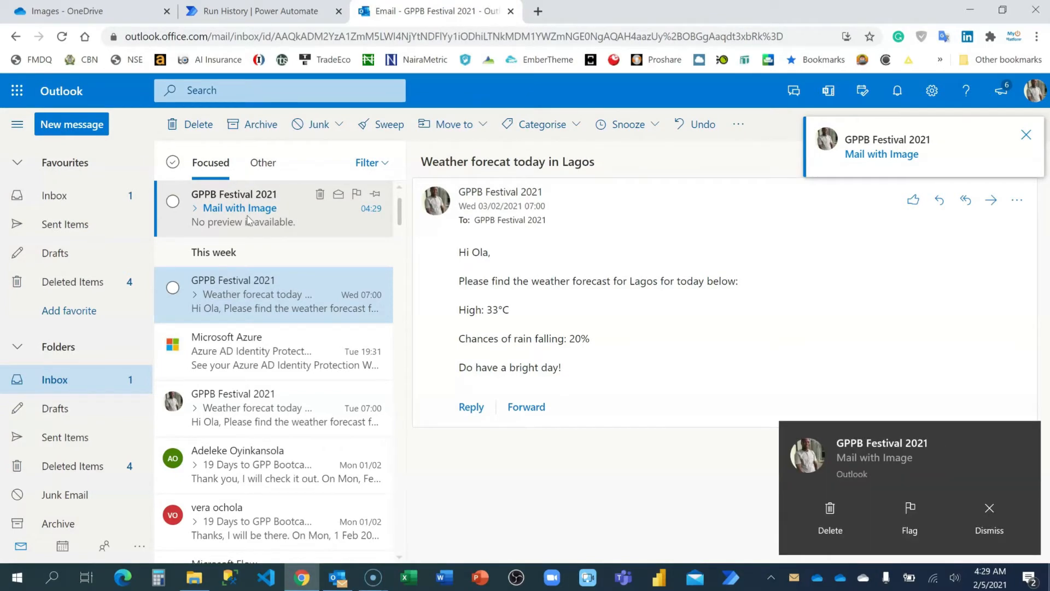
- Check the embedded banner in the 'Mail with Image' message in web and desktop Outlook, then return to the flow
{"action": "left_click", "coordinate": [274, 208]}
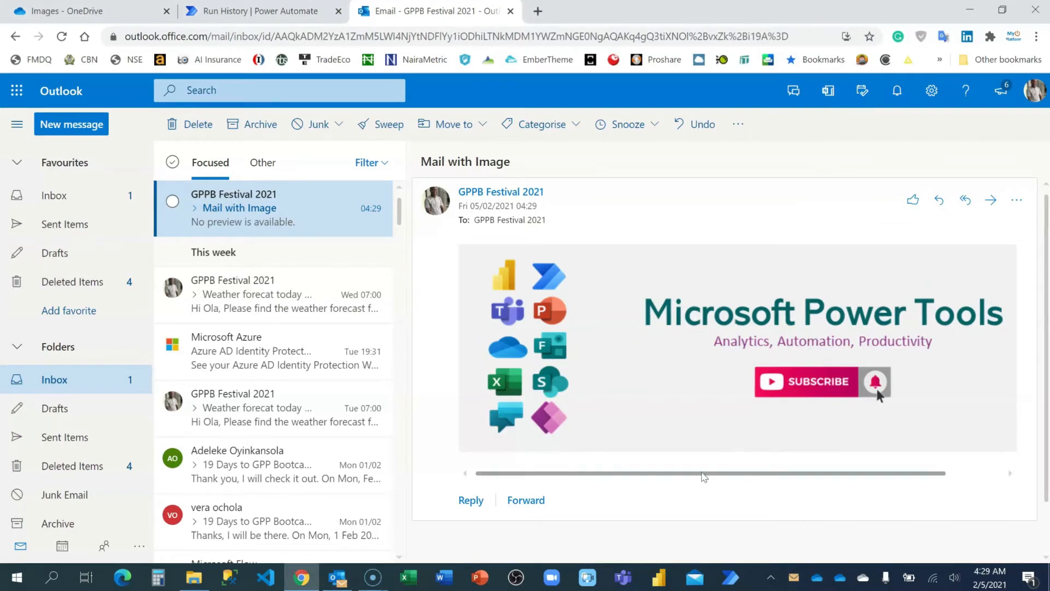
{"action": "mouse_move", "coordinate": [720, 434]}
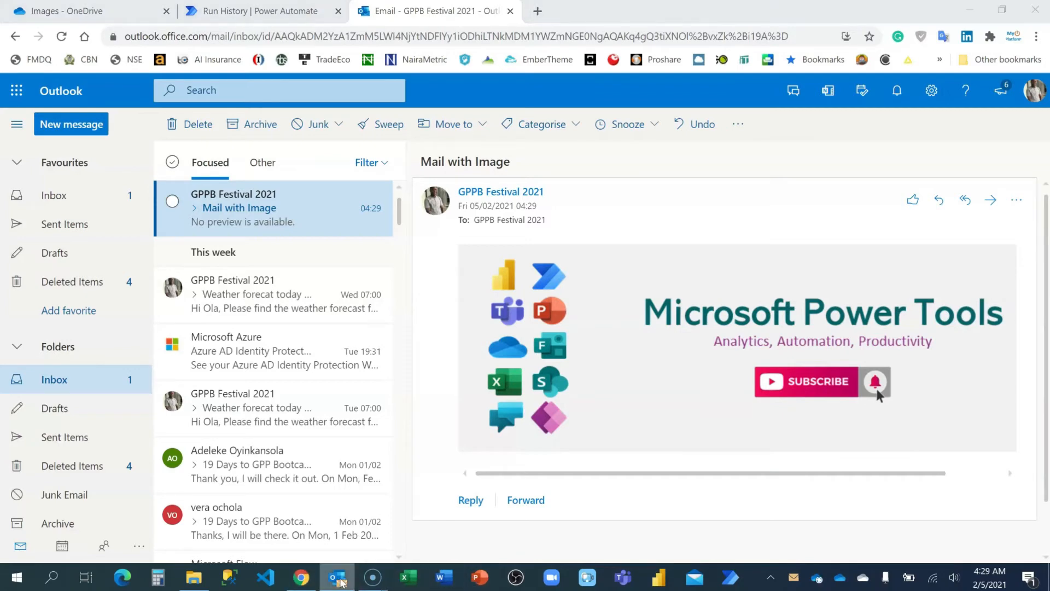
{"action": "left_click", "coordinate": [337, 577]}
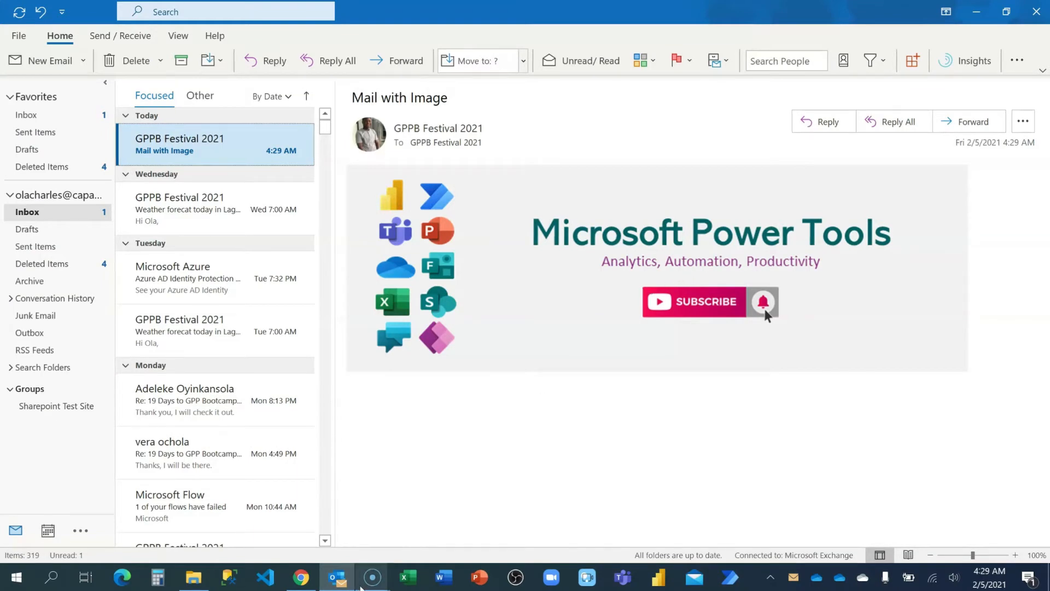
{"action": "left_click", "coordinate": [300, 577]}
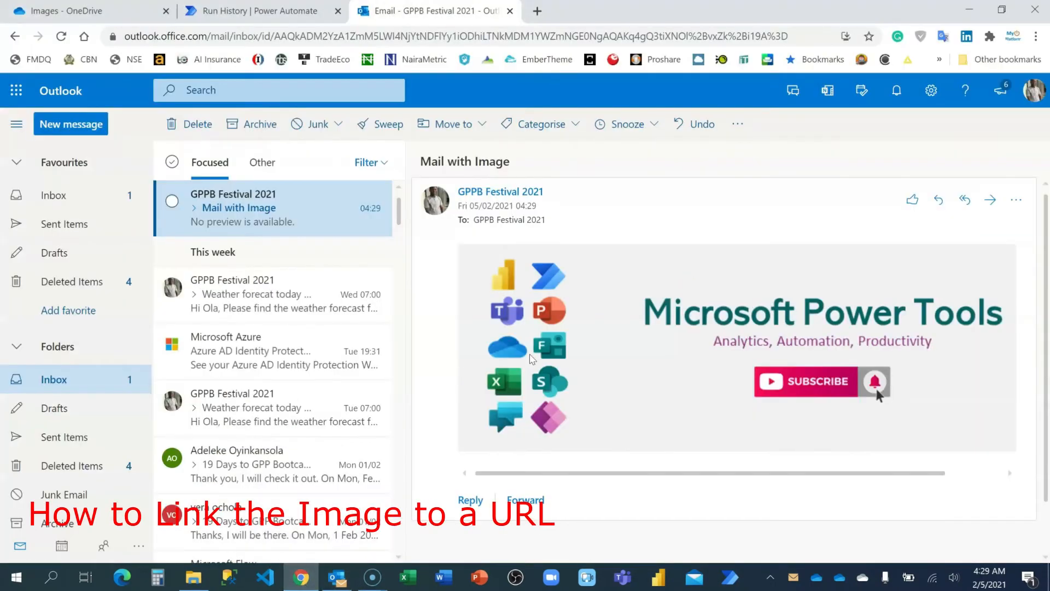
{"action": "left_click", "coordinate": [261, 10]}
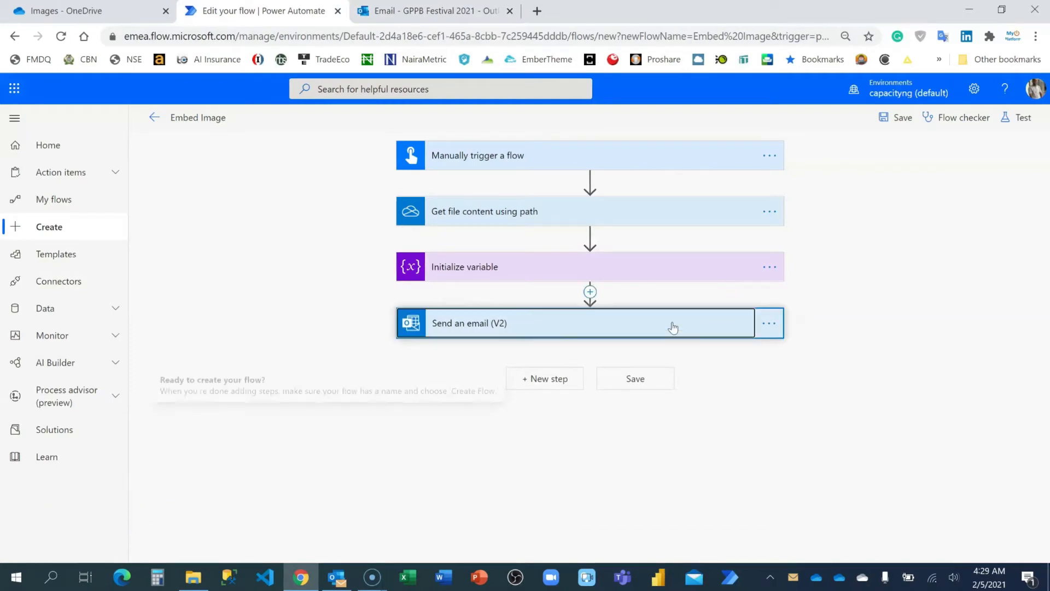
- Add the word 'Link' below the variable in the email body
{"action": "left_click", "coordinate": [569, 323]}
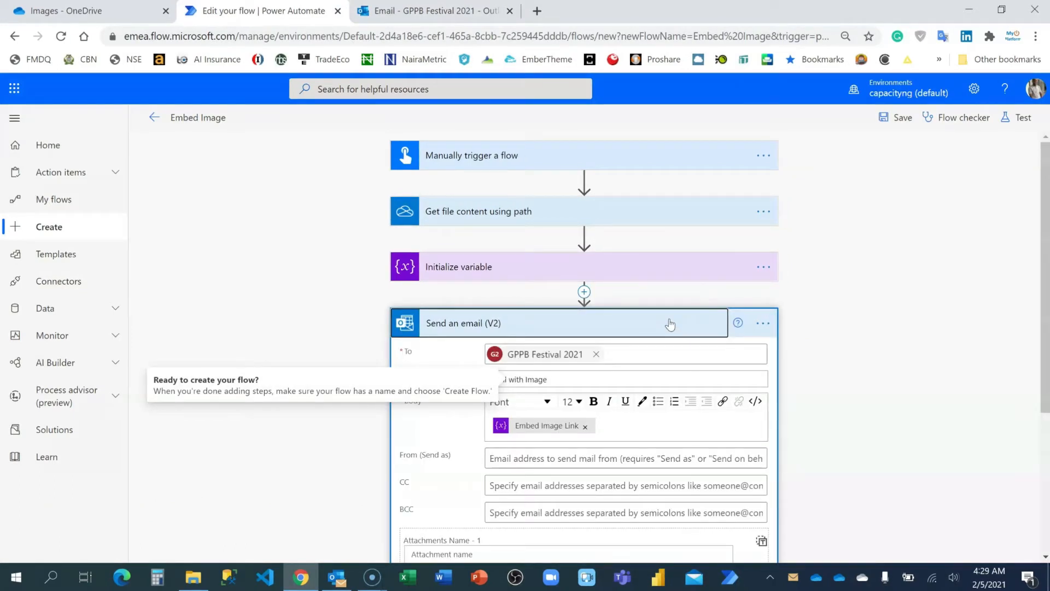
{"action": "scroll", "scroll_direction": "down", "scroll_amount": 3}
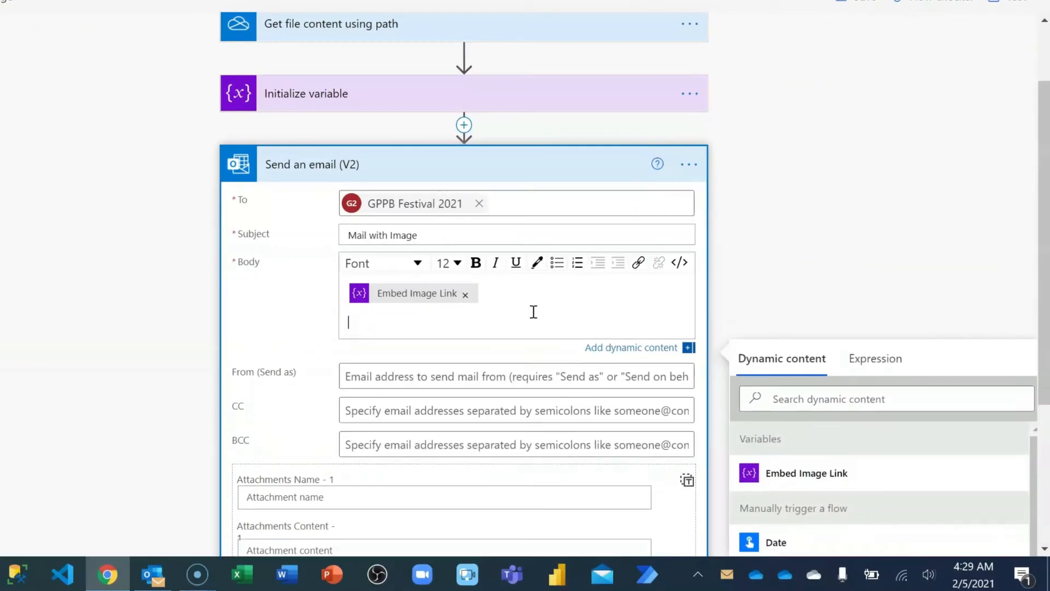
{"action": "type", "text": "Link"}
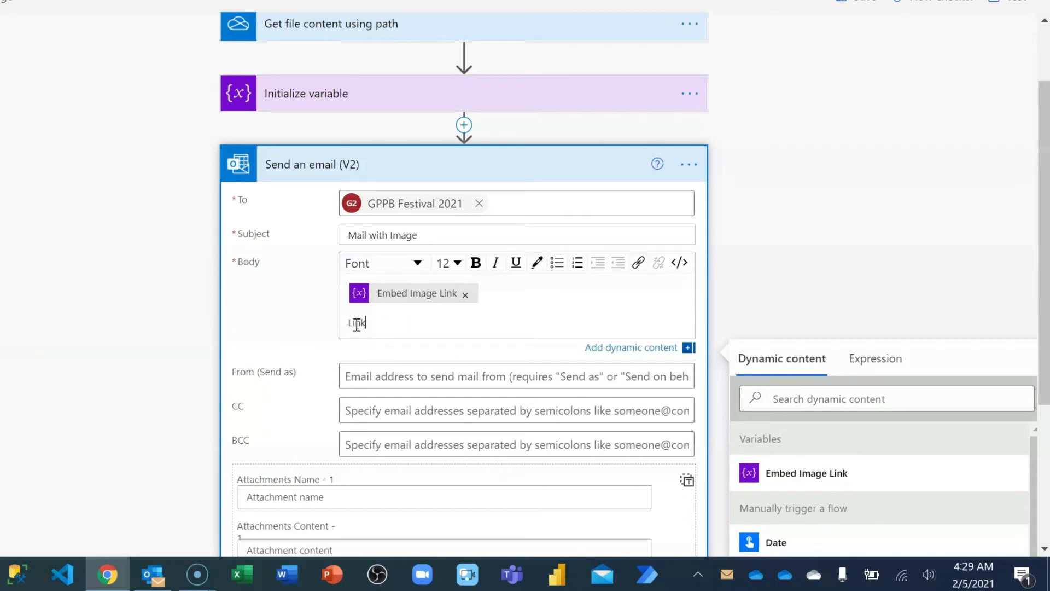
- Make 'Link' a hyperlink pointing to an https address
{"action": "left_click", "coordinate": [638, 261]}
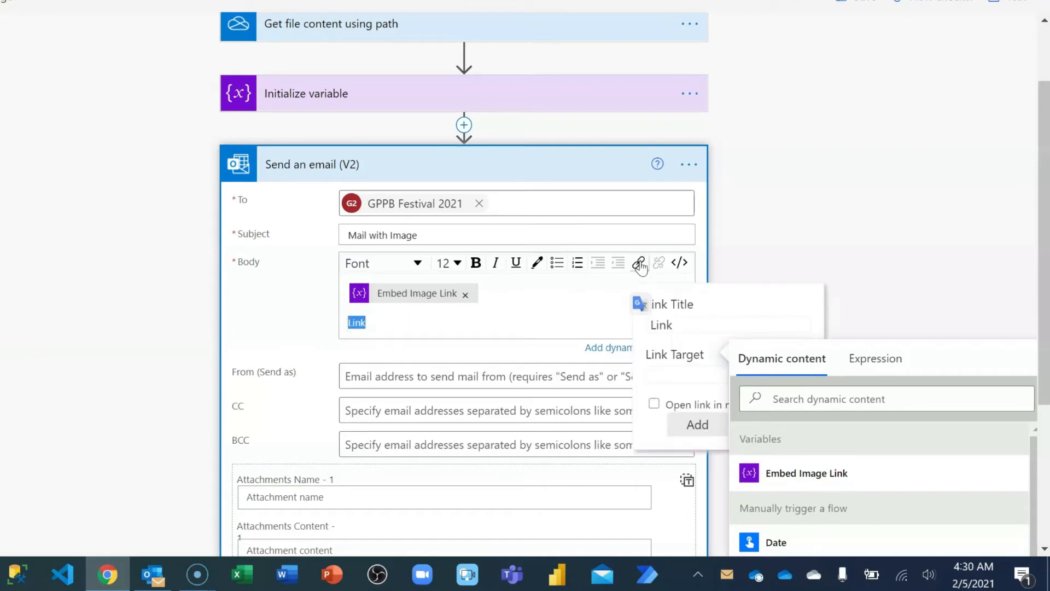
{"action": "scroll", "scroll_direction": "down", "scroll_amount": 3}
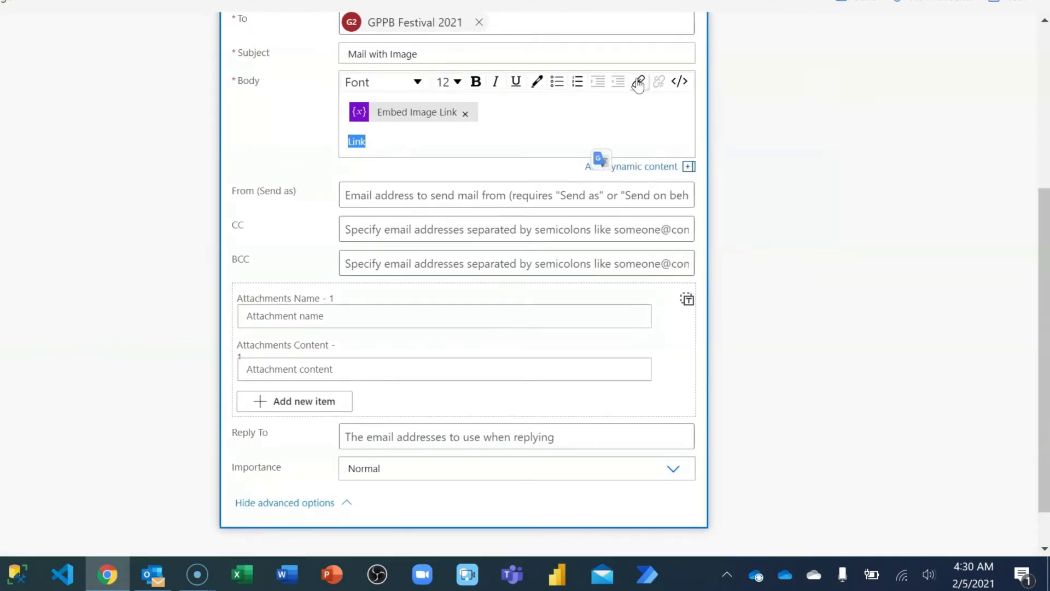
{"action": "left_click", "coordinate": [637, 81]}
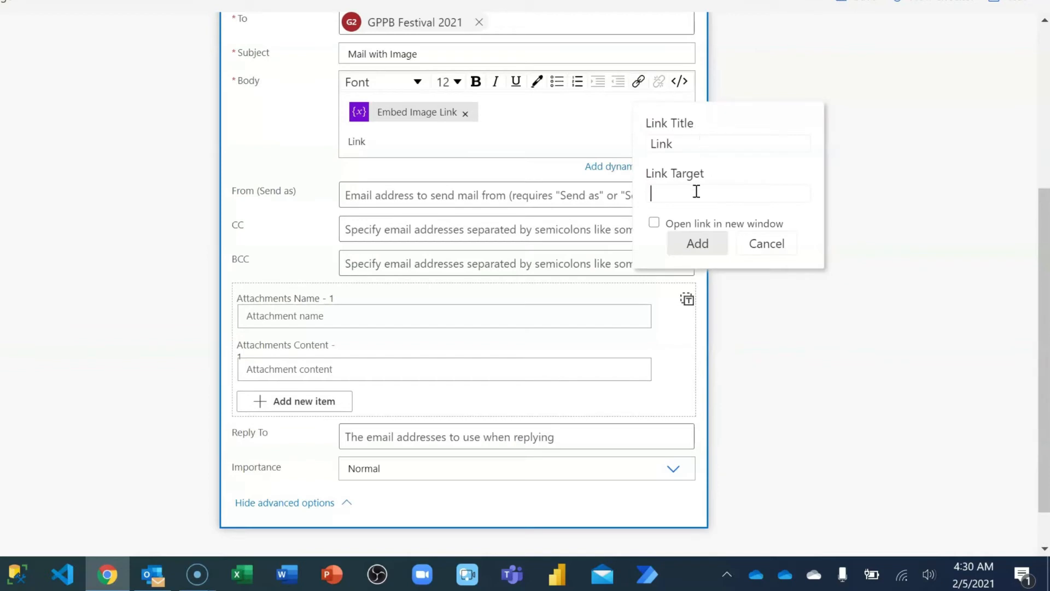
{"action": "type", "text": "https"}
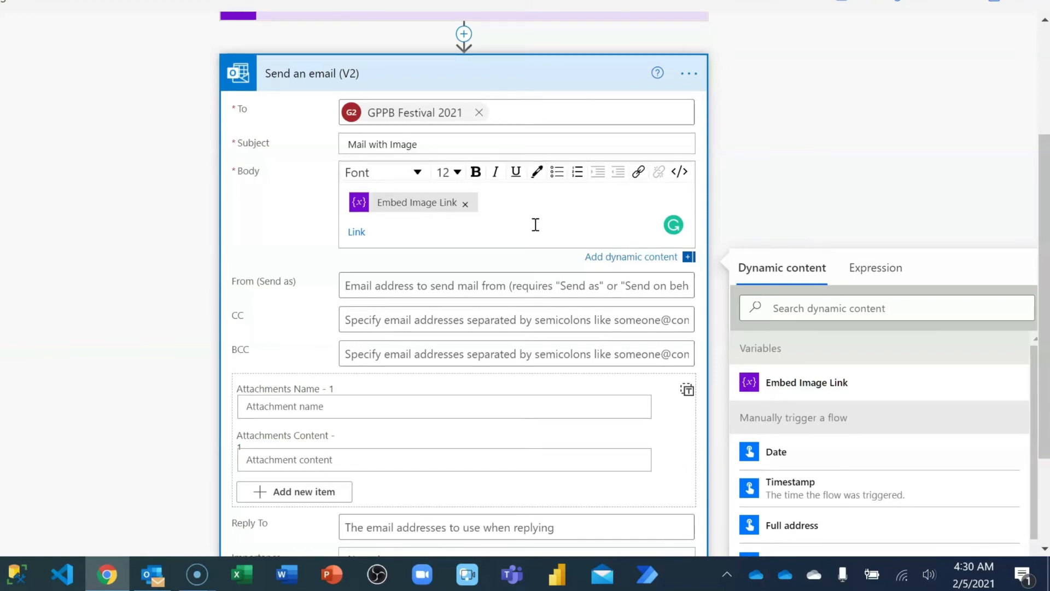
{"action": "mouse_move", "coordinate": [690, 189]}
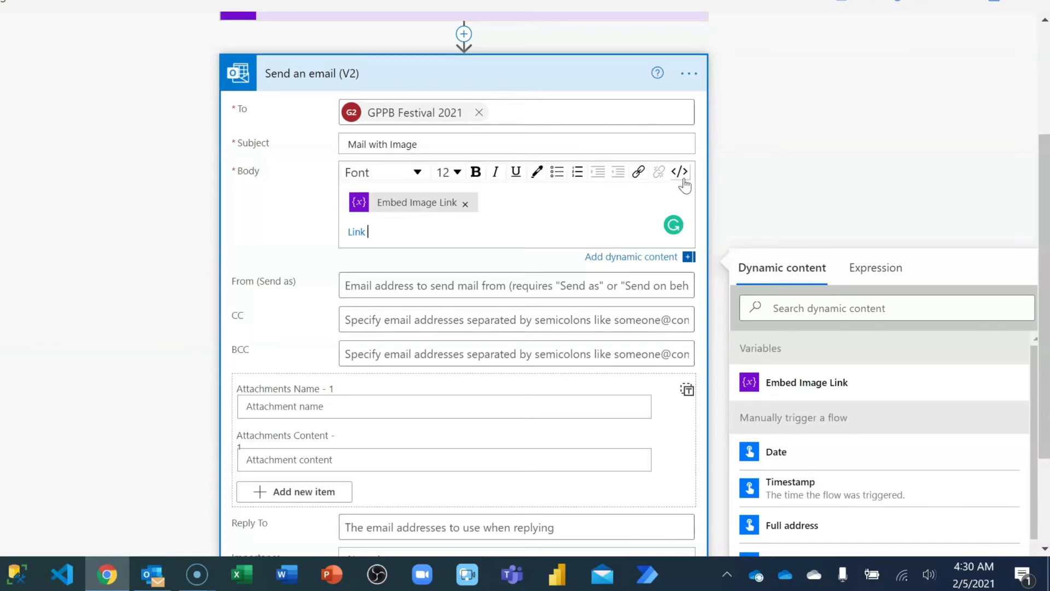
{"action": "mouse_move", "coordinate": [679, 172]}
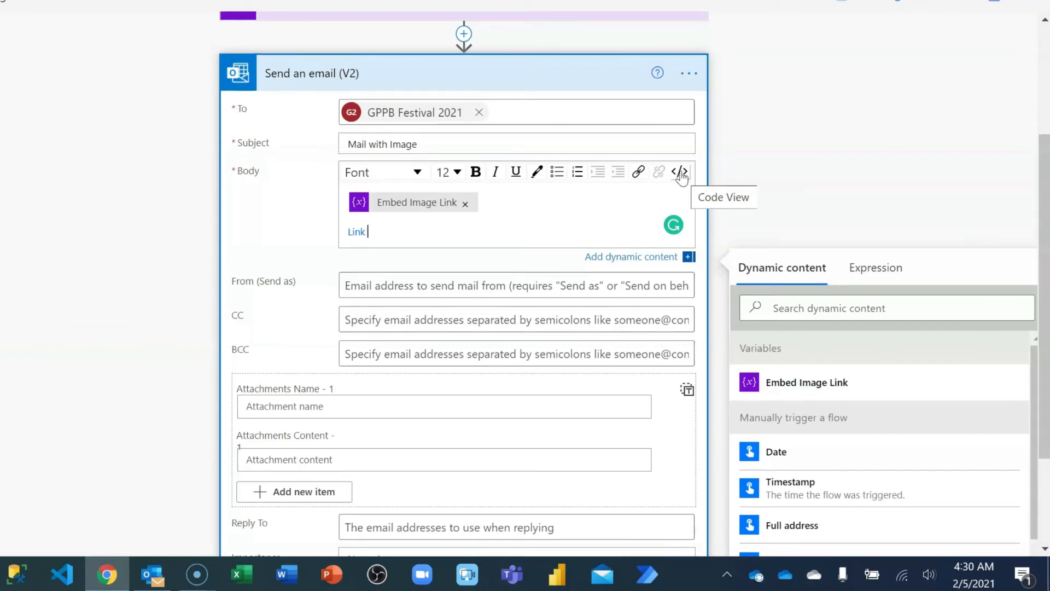
- In code view, add <br> breaks and 'This second image has an embedded URL', then select the anchor text 'Link' for replacement
{"action": "left_click", "coordinate": [680, 172]}
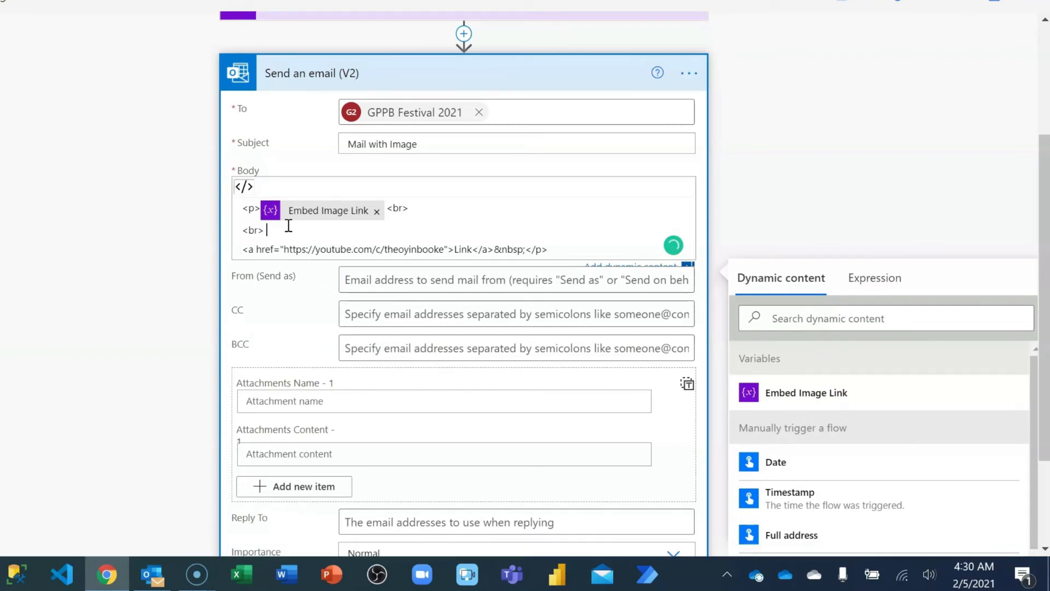
{"action": "type", "text": "<"}
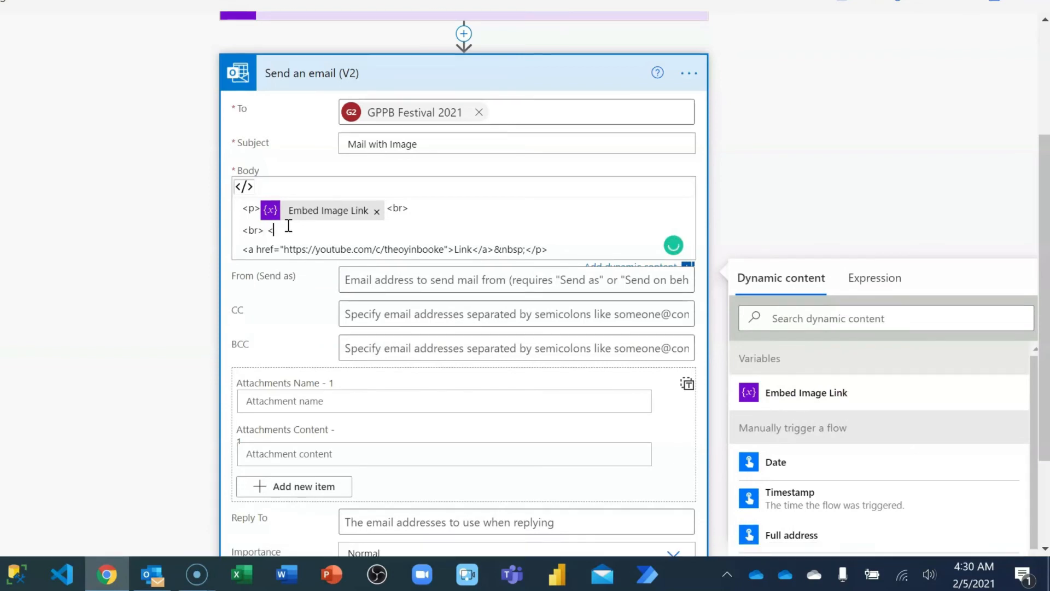
{"action": "type", "text": "br>"}
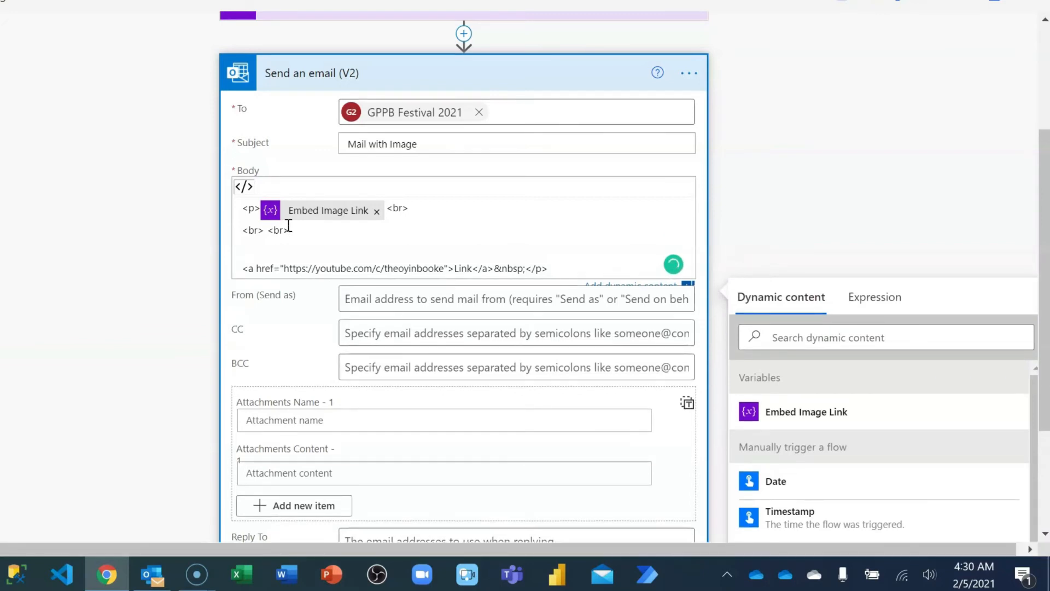
{"action": "type", "text": "This second image has an embedded URL <b"}
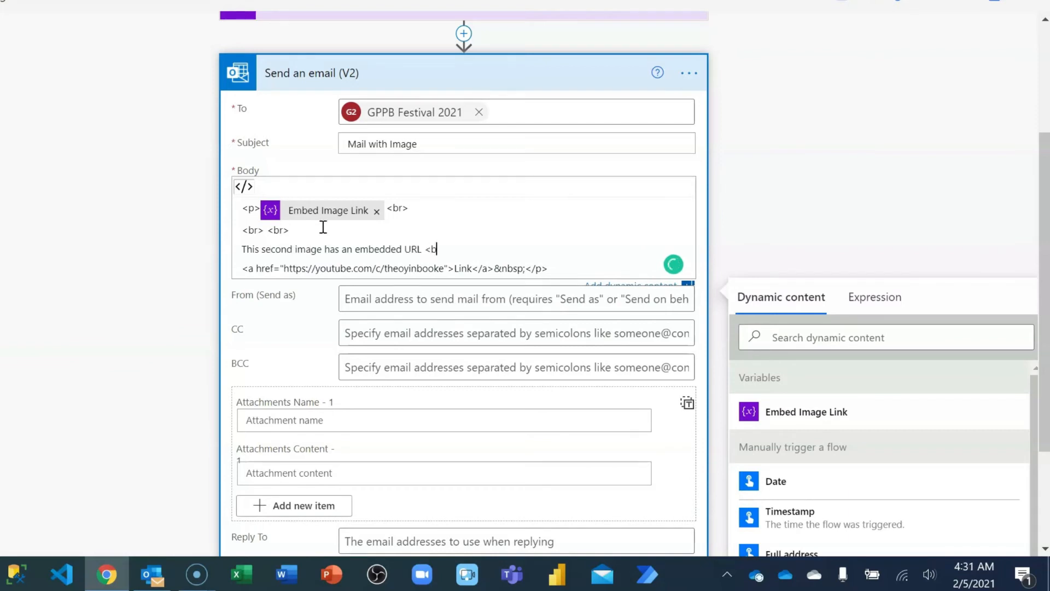
{"action": "type", "text": "e>"}
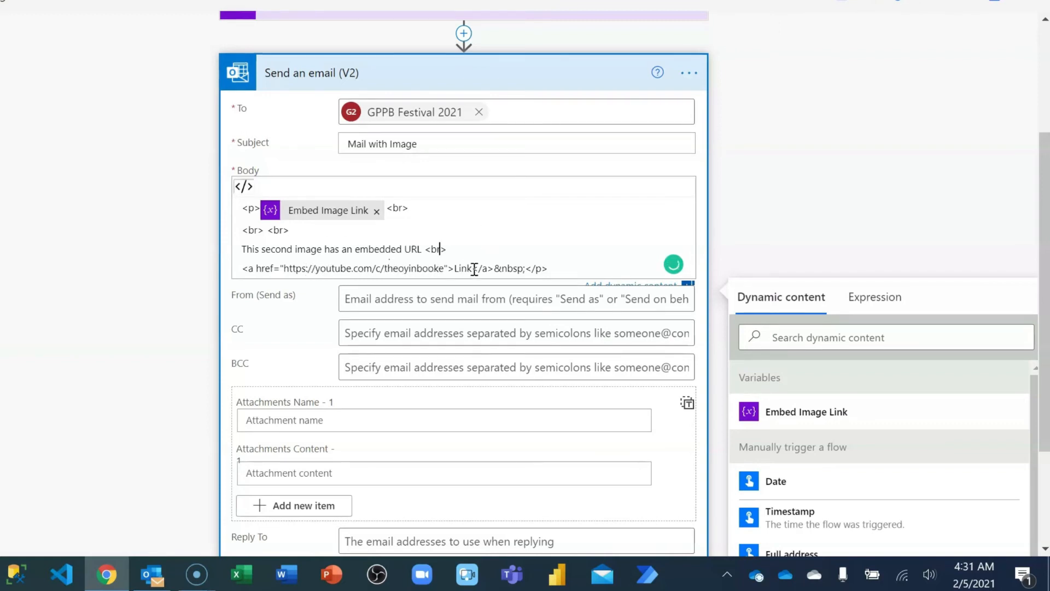
{"action": "double_click", "coordinate": [461, 268]}
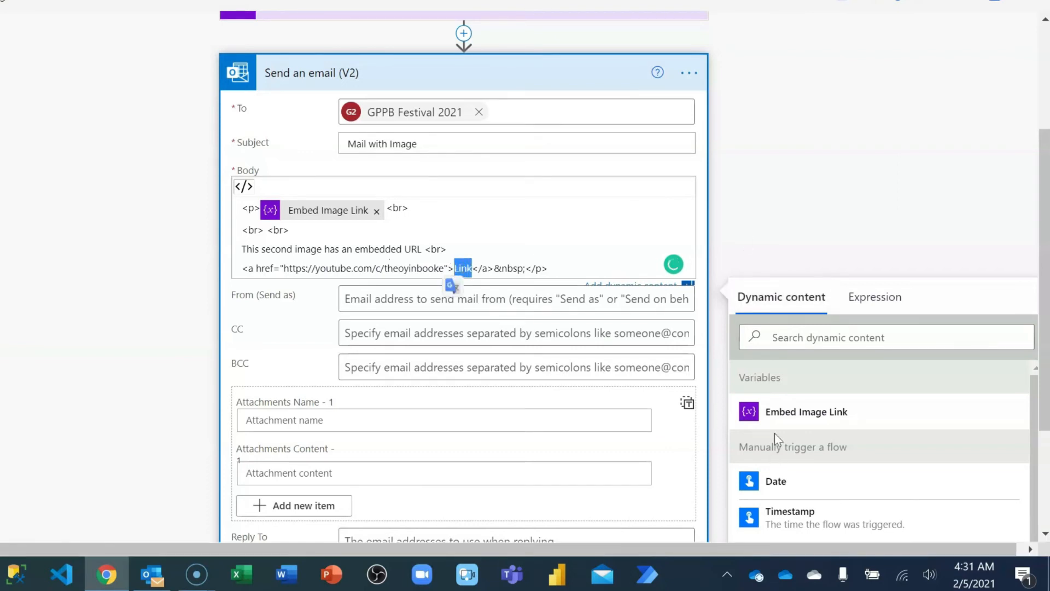
{"action": "mouse_move", "coordinate": [806, 411]}
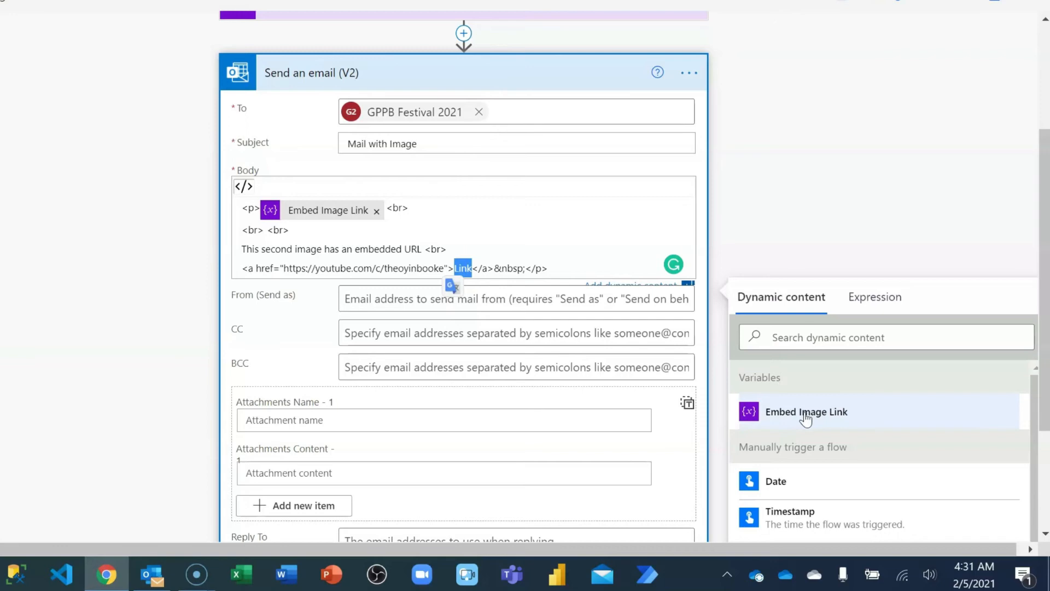
- Save the Embed Image flow and start a manual test run that completes successfully
{"action": "left_click", "coordinate": [806, 412]}
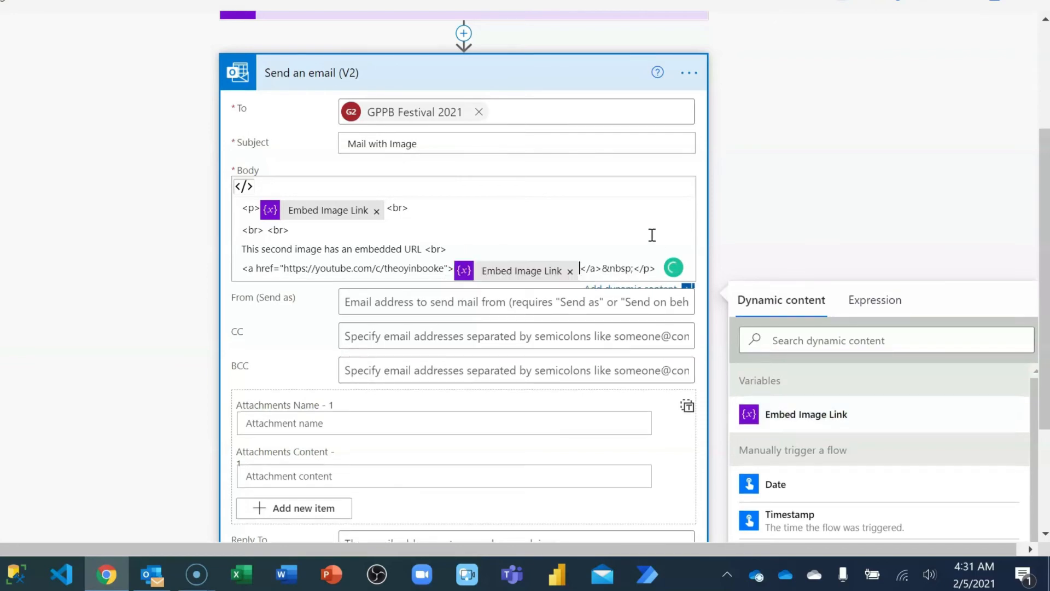
{"action": "scroll", "scroll_direction": "down", "scroll_amount": 3}
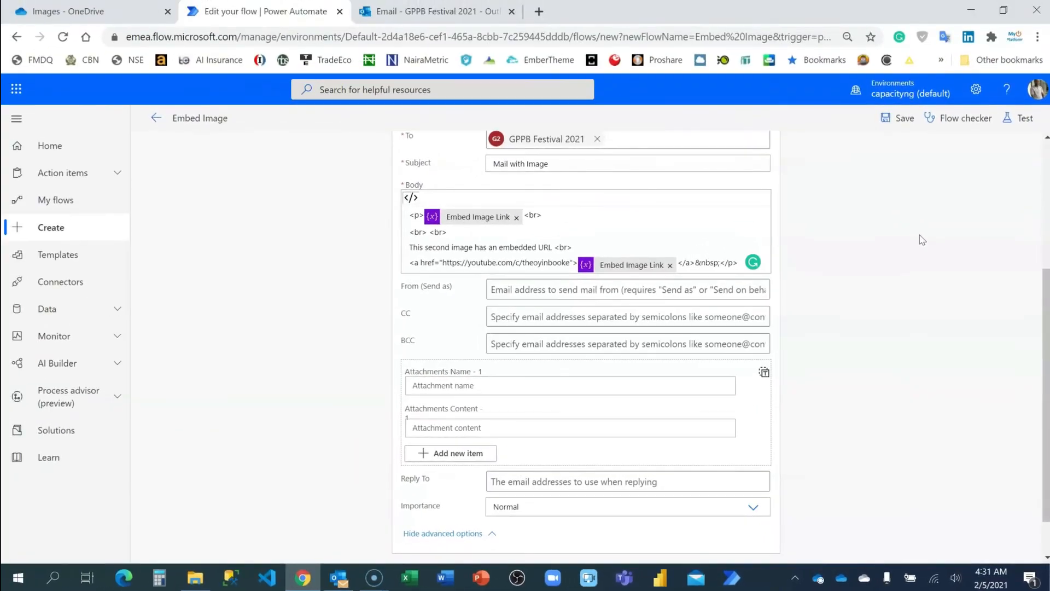
{"action": "left_click", "coordinate": [903, 118]}
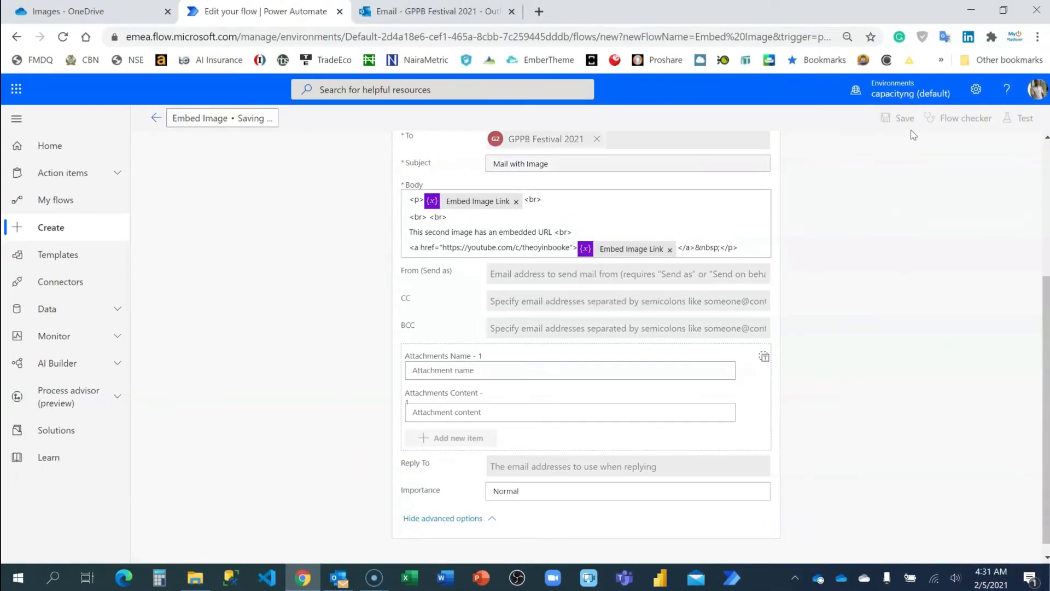
{"action": "left_click", "coordinate": [904, 117]}
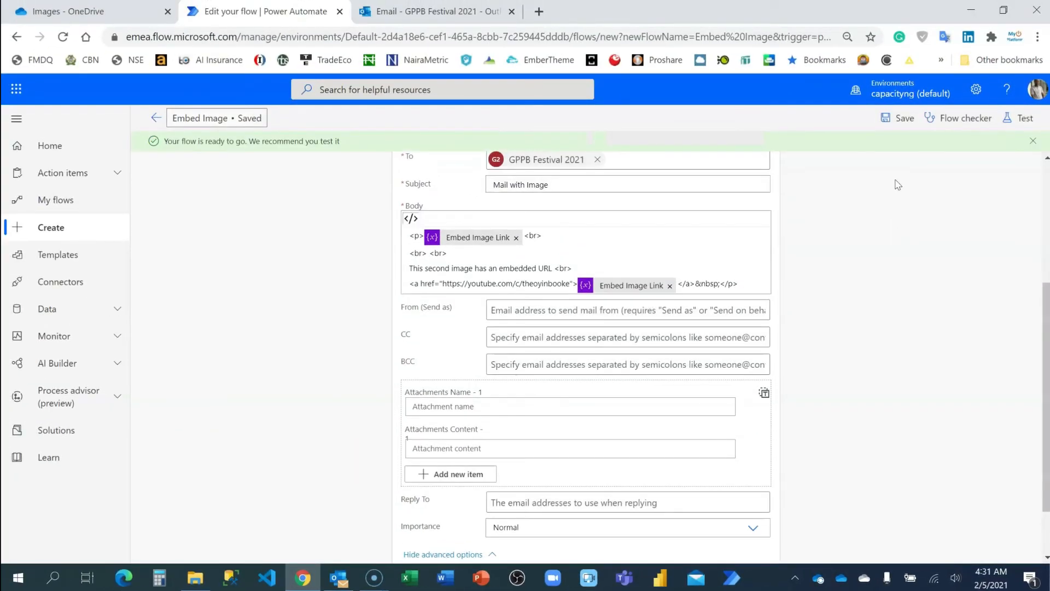
{"action": "left_click", "coordinate": [1024, 118]}
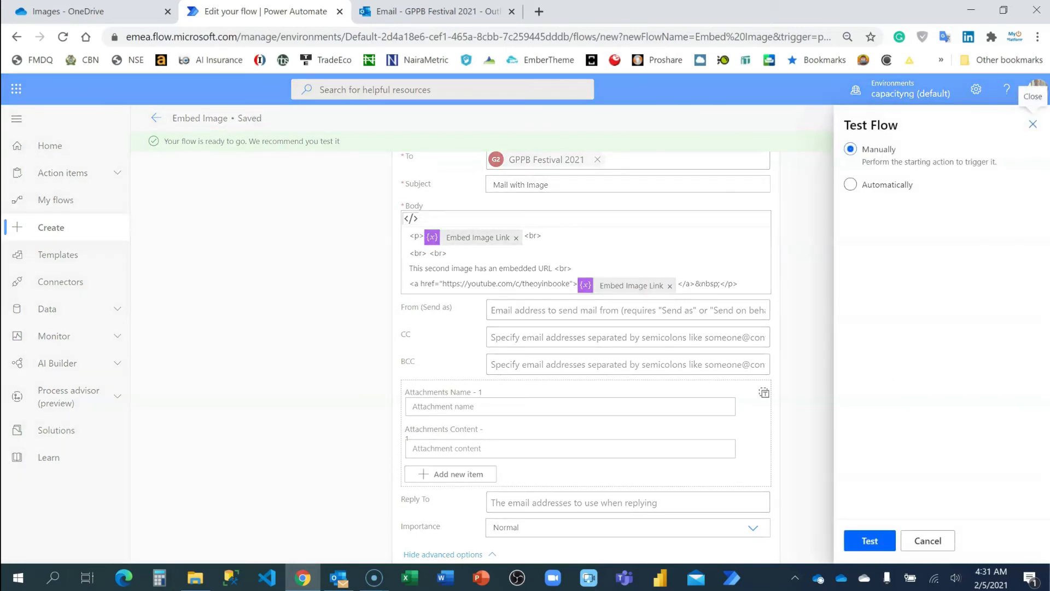
{"action": "left_click", "coordinate": [868, 540]}
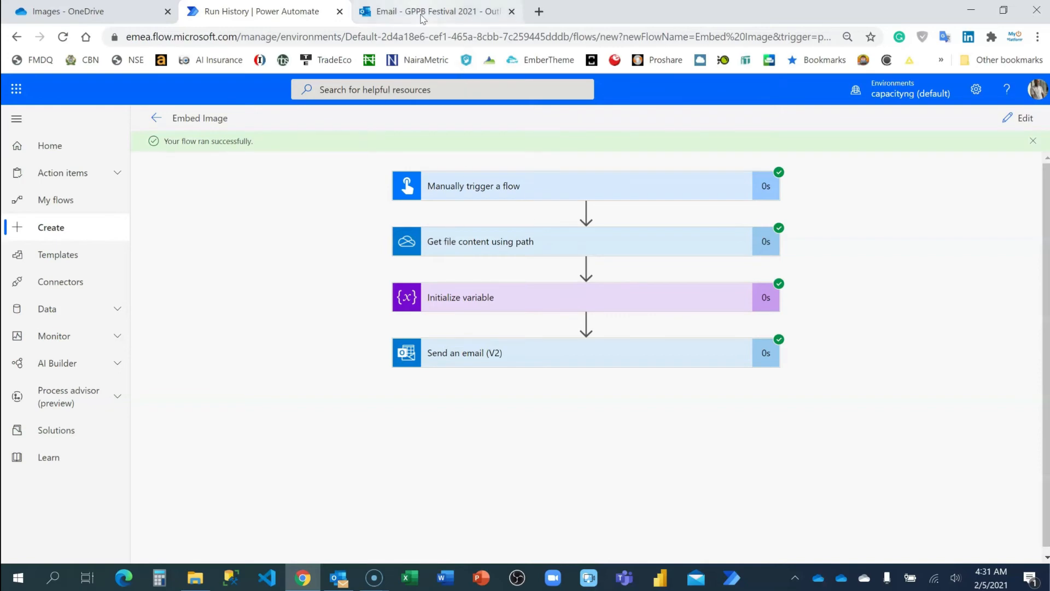
- In Outlook on the web, view the newest 'Mail with Image' email's two banners and follow the second to the YouTube channel
{"action": "left_click", "coordinate": [436, 11]}
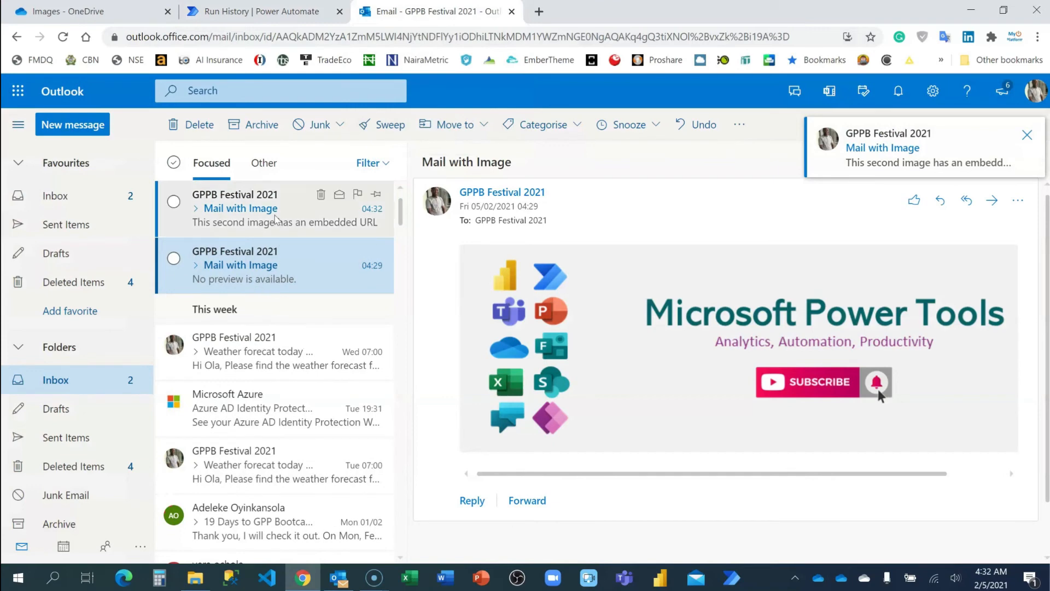
{"action": "left_click", "coordinate": [274, 208]}
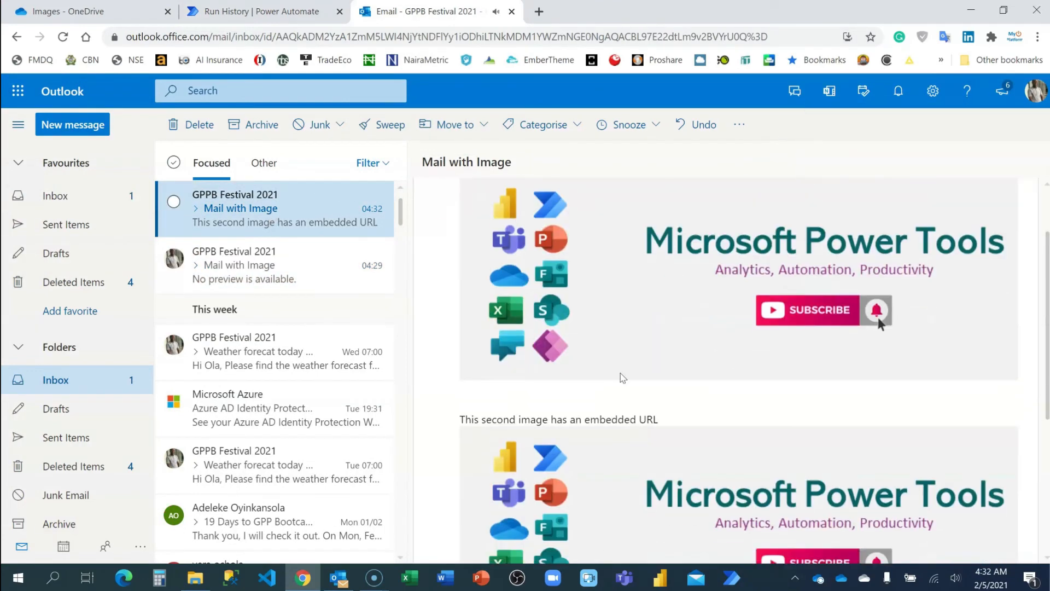
{"action": "mouse_move", "coordinate": [460, 410]}
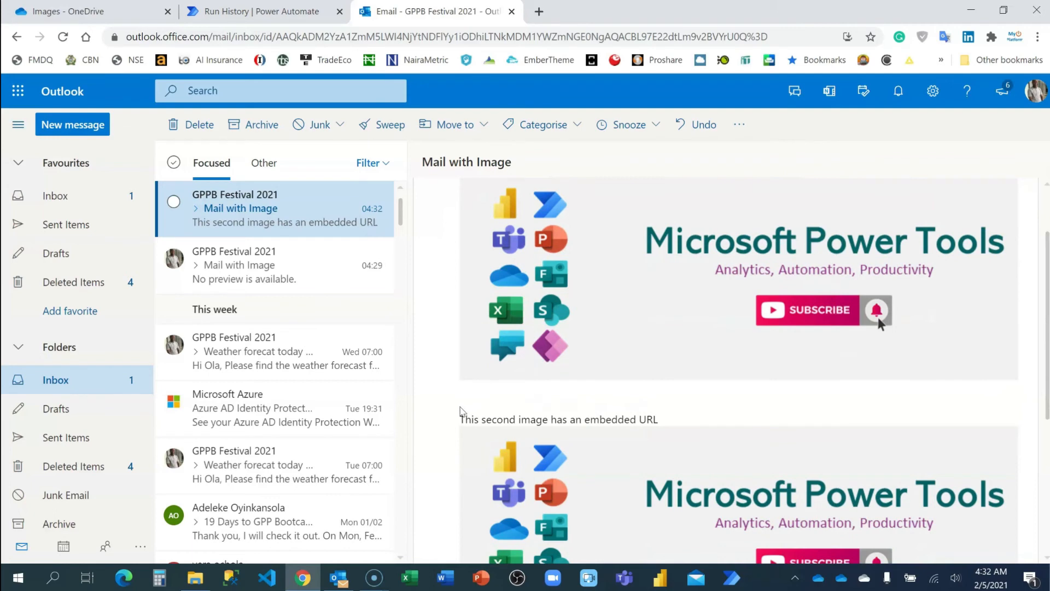
{"action": "mouse_move", "coordinate": [649, 405]}
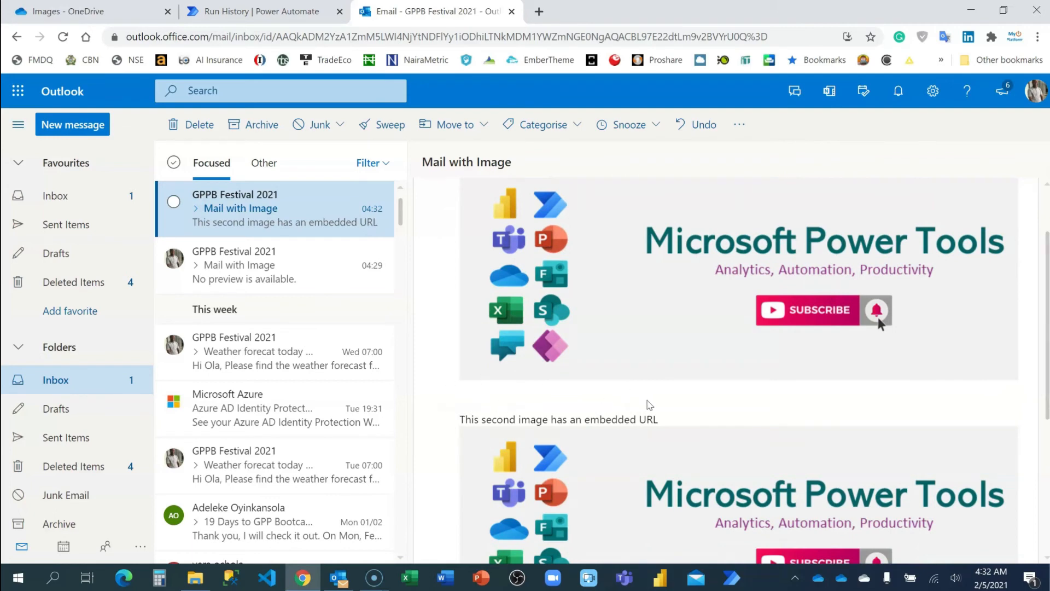
{"action": "mouse_move", "coordinate": [662, 426]}
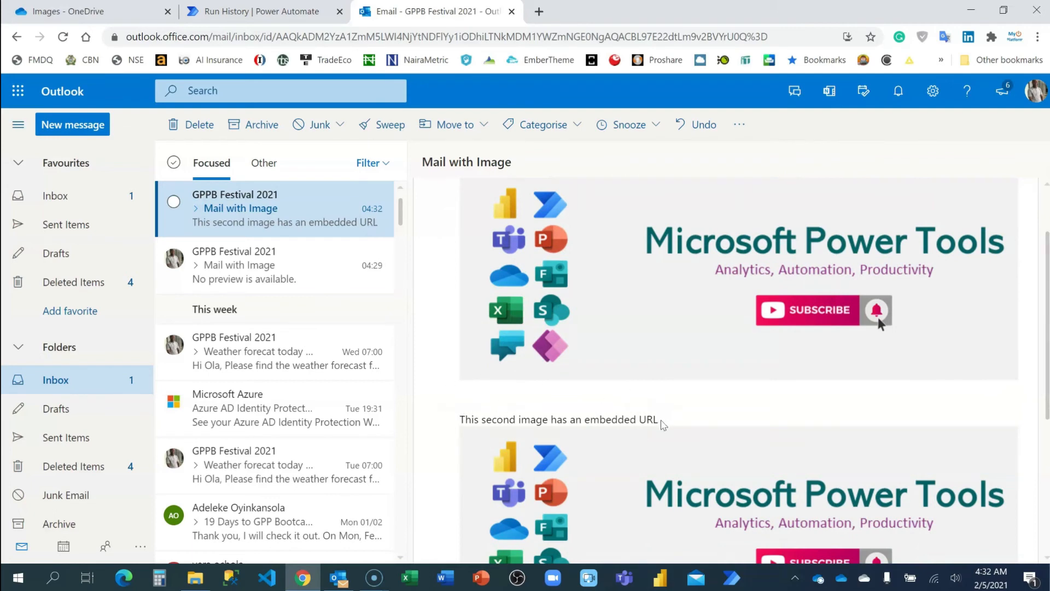
{"action": "scroll", "scroll_direction": "down", "scroll_amount": 3}
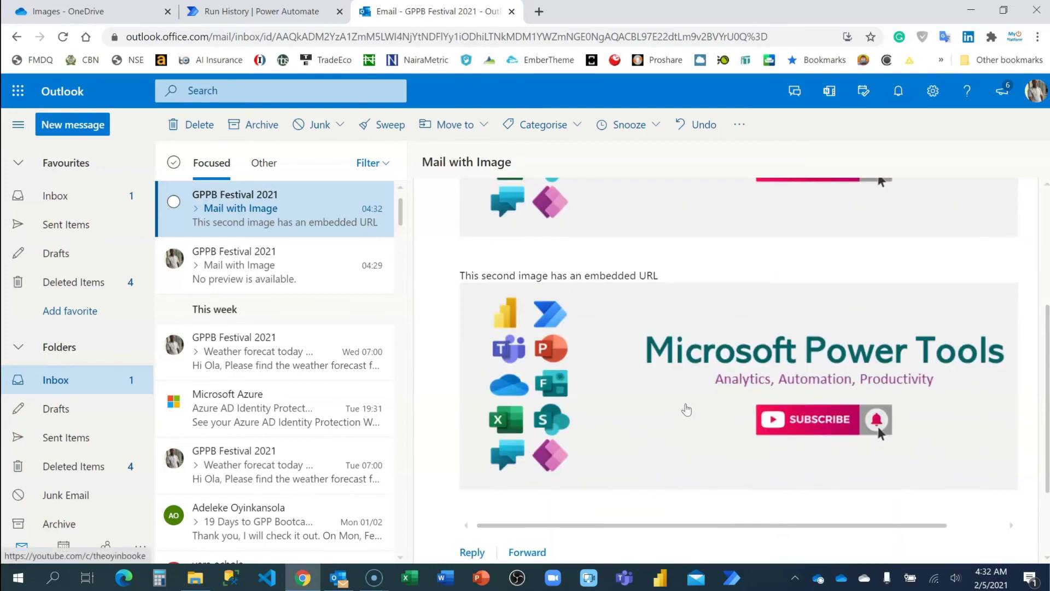
{"action": "mouse_move", "coordinate": [681, 385]}
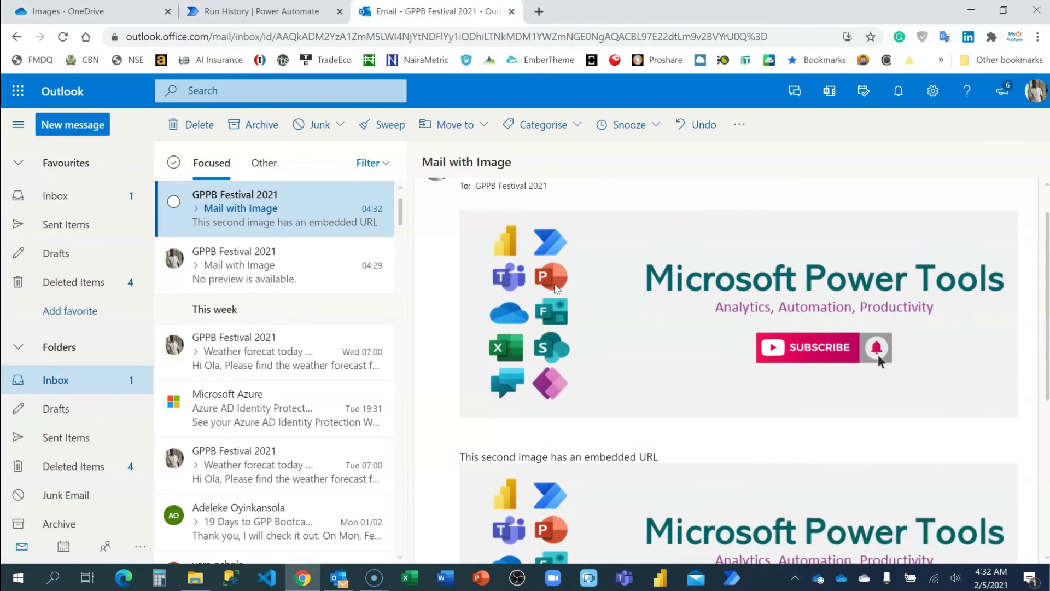
{"action": "scroll", "scroll_direction": "down", "scroll_amount": 3}
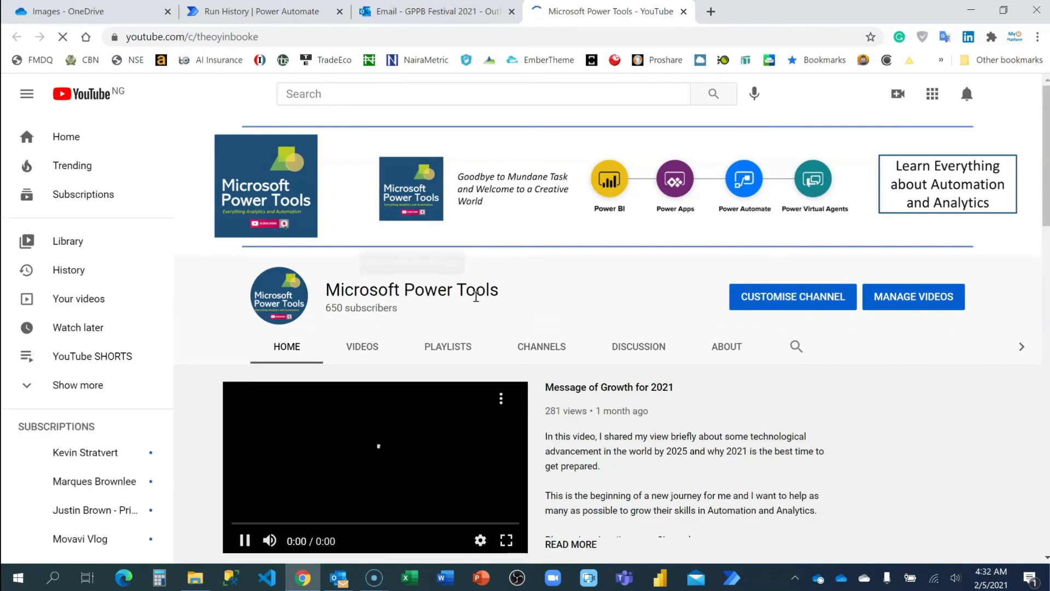
{"action": "left_click", "coordinate": [435, 11]}
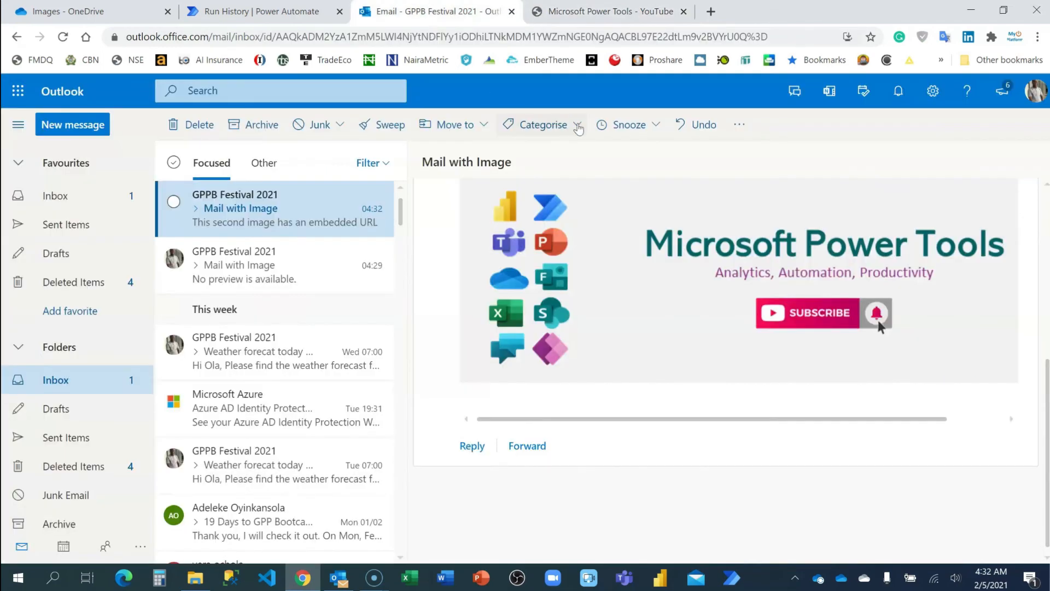
{"action": "left_click", "coordinate": [683, 11]}
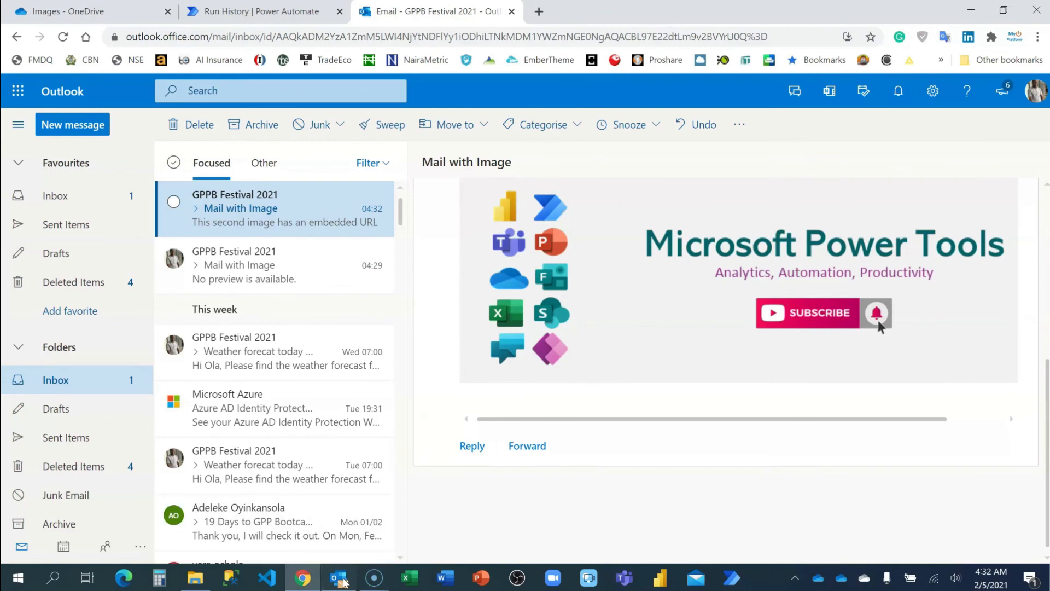
- In desktop Outlook, confirm both images, follow the second image's YouTube link, then return to the flow's successful run history
{"action": "left_click", "coordinate": [338, 577]}
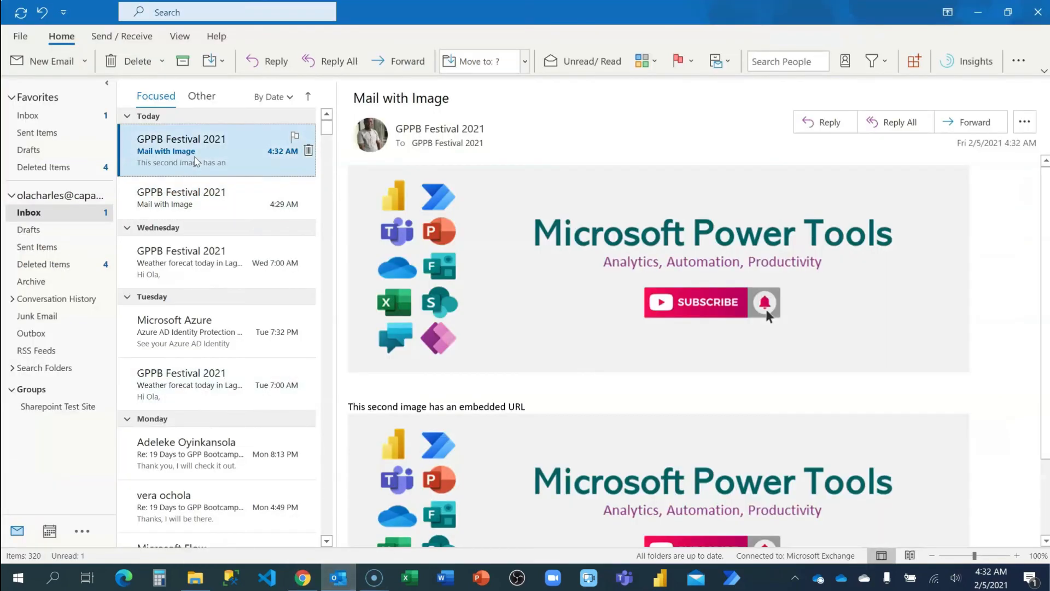
{"action": "scroll", "scroll_direction": "down", "scroll_amount": 3}
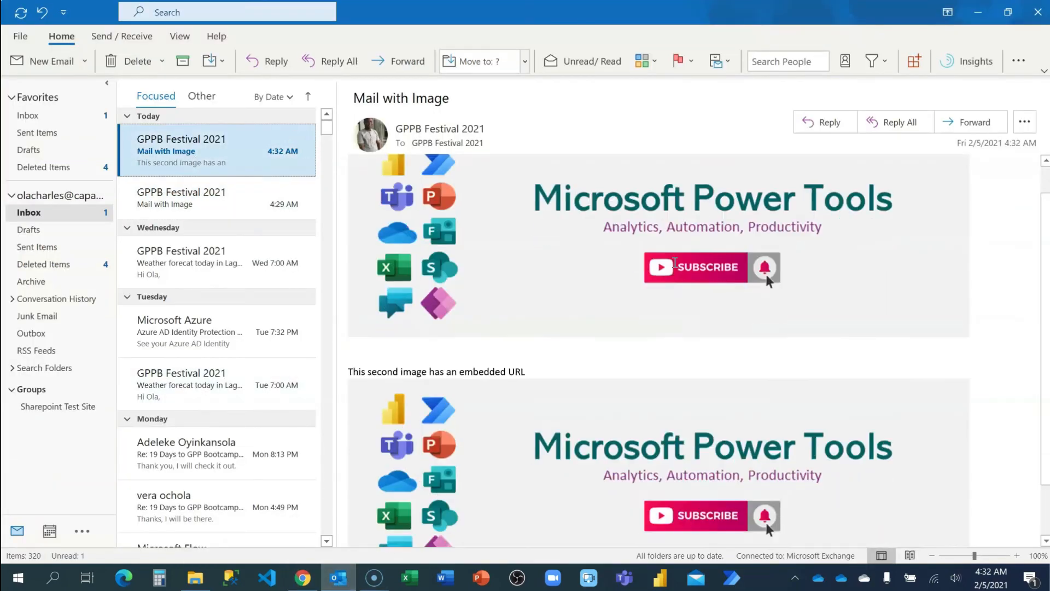
{"action": "scroll", "scroll_direction": "down", "scroll_amount": 3}
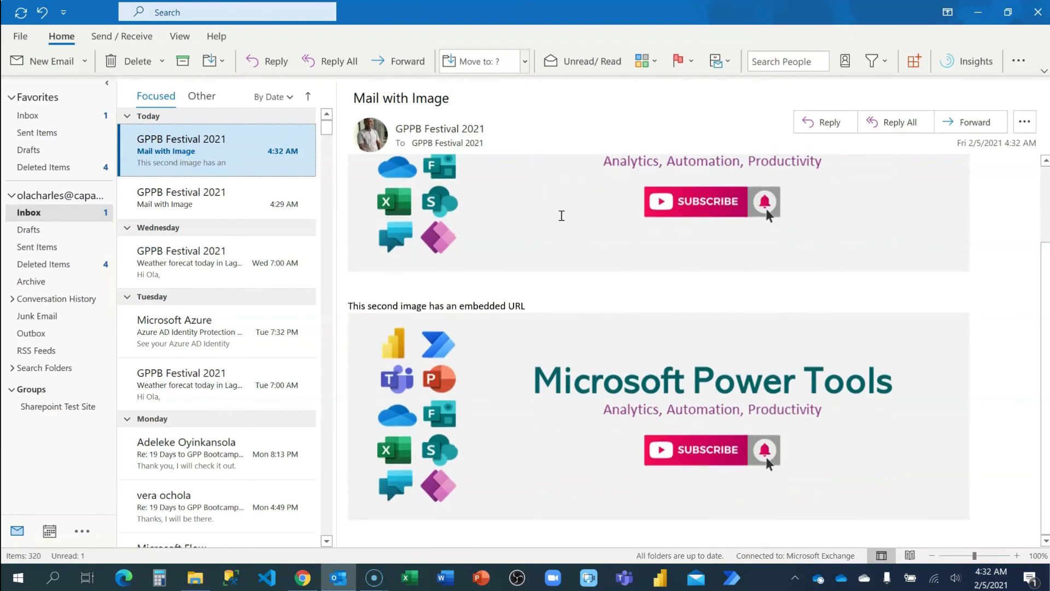
{"action": "scroll", "scroll_direction": "down", "scroll_amount": 3}
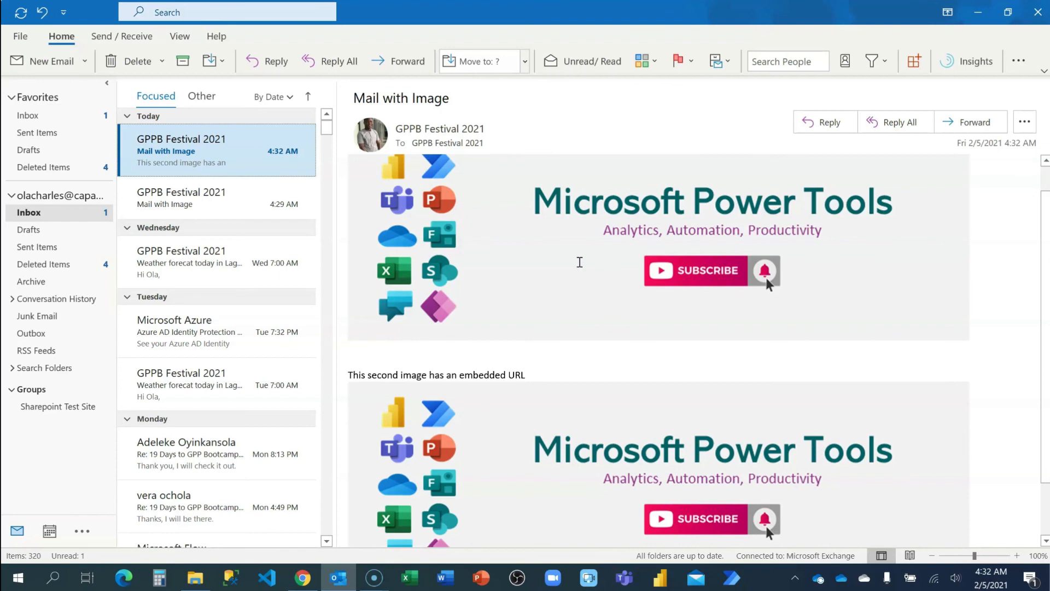
{"action": "scroll", "scroll_direction": "down", "scroll_amount": 3}
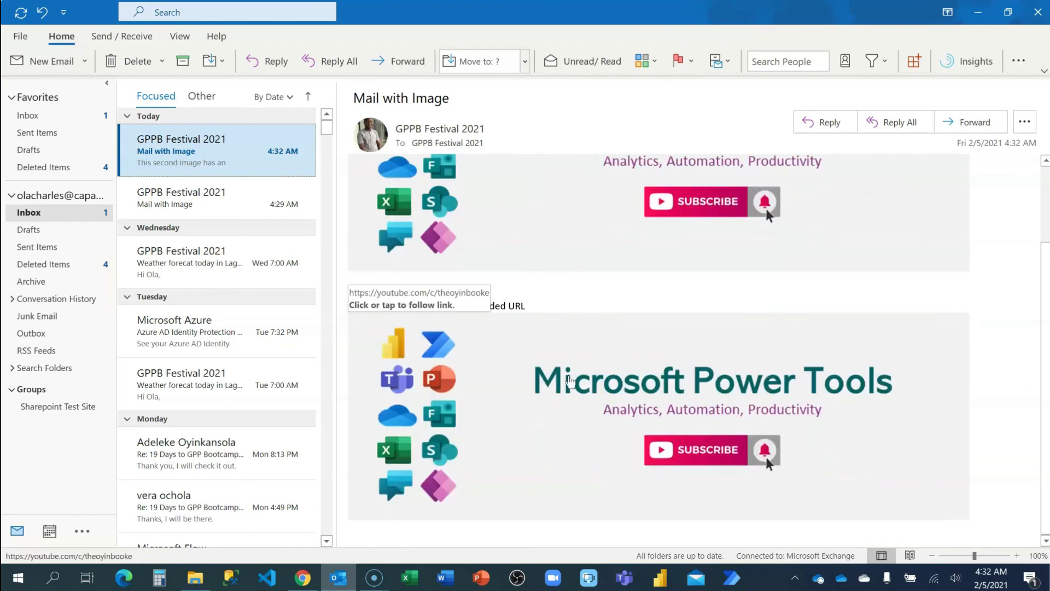
{"action": "mouse_move", "coordinate": [470, 390]}
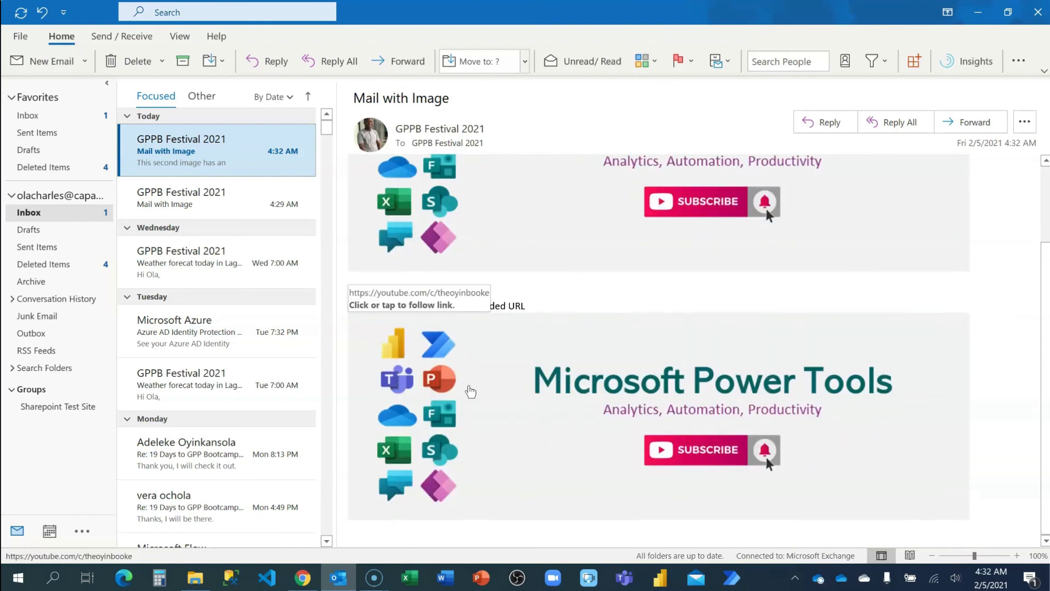
{"action": "left_click", "coordinate": [419, 304]}
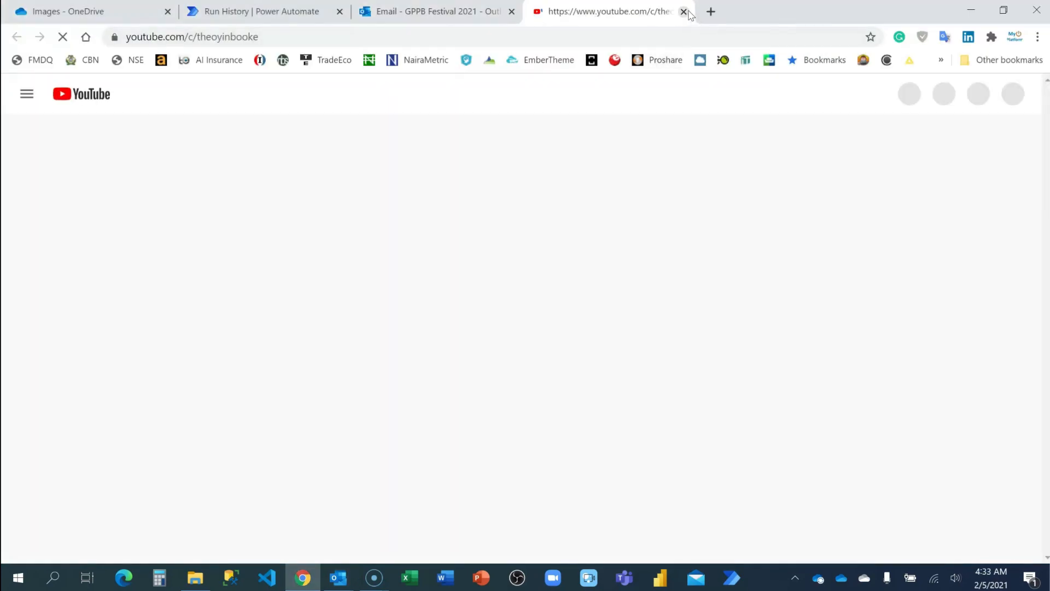
{"action": "left_click", "coordinate": [683, 11]}
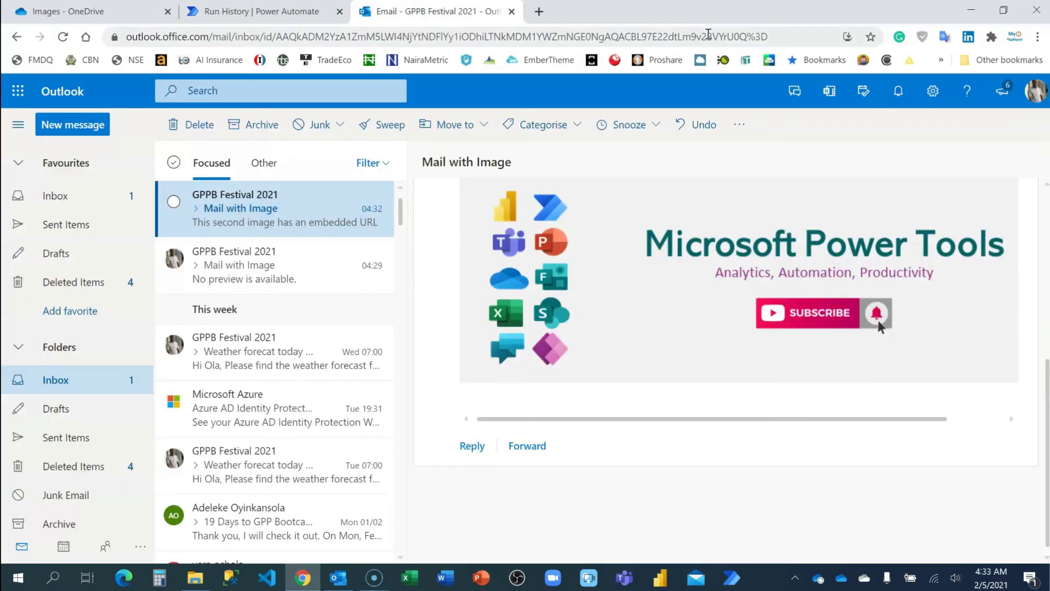
{"action": "left_click", "coordinate": [260, 11]}
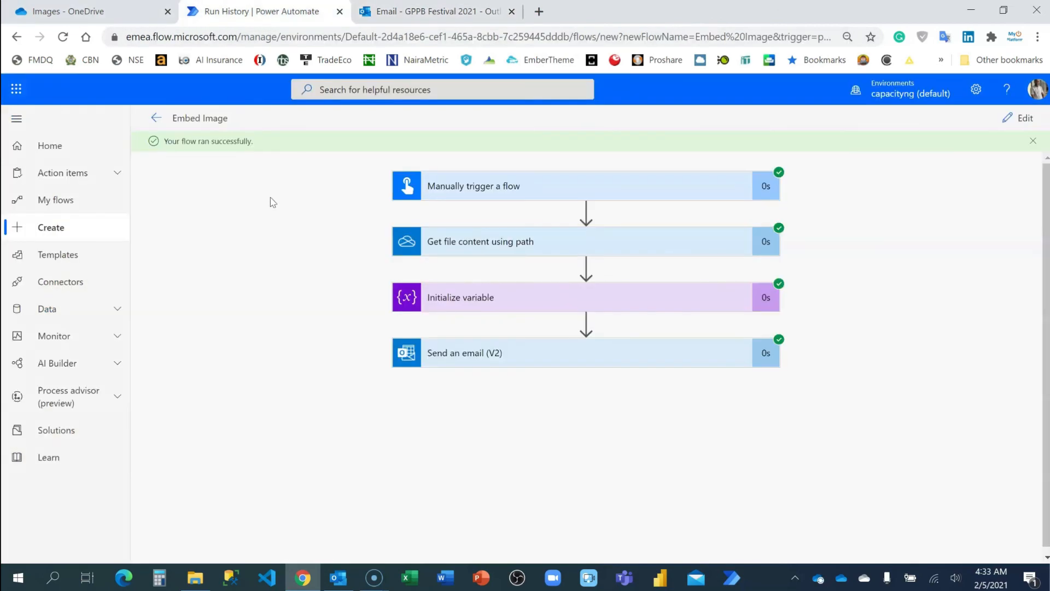